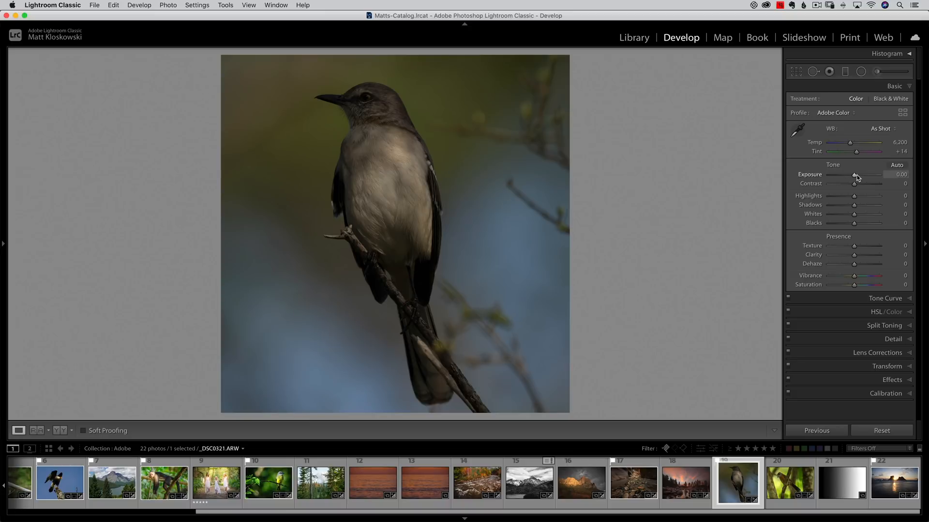
Raise exposure to +1.70, trying Shadows at +68 before resetting it to 0.
{"action": "left_click_drag", "start_coordinate": [855, 175], "coordinate": [868, 175]}
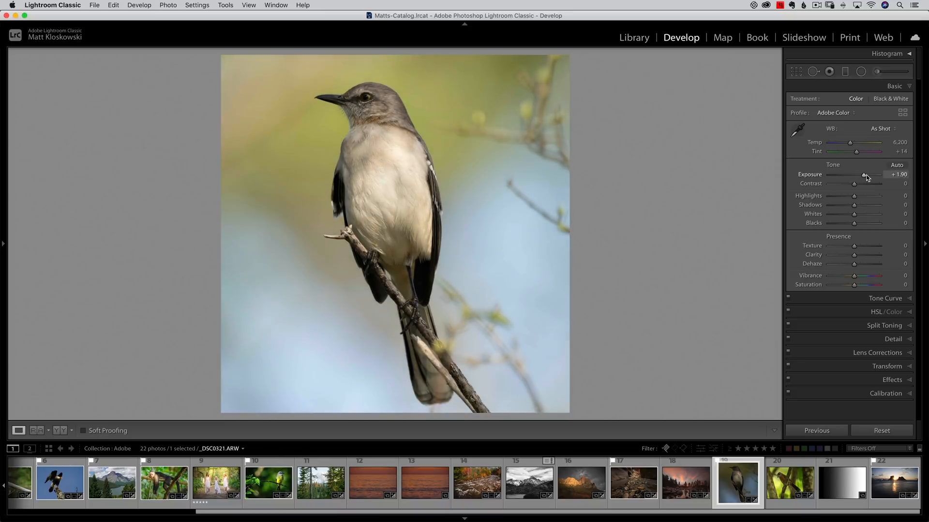
{"action": "left_click_drag", "start_coordinate": [867, 174], "coordinate": [863, 174]}
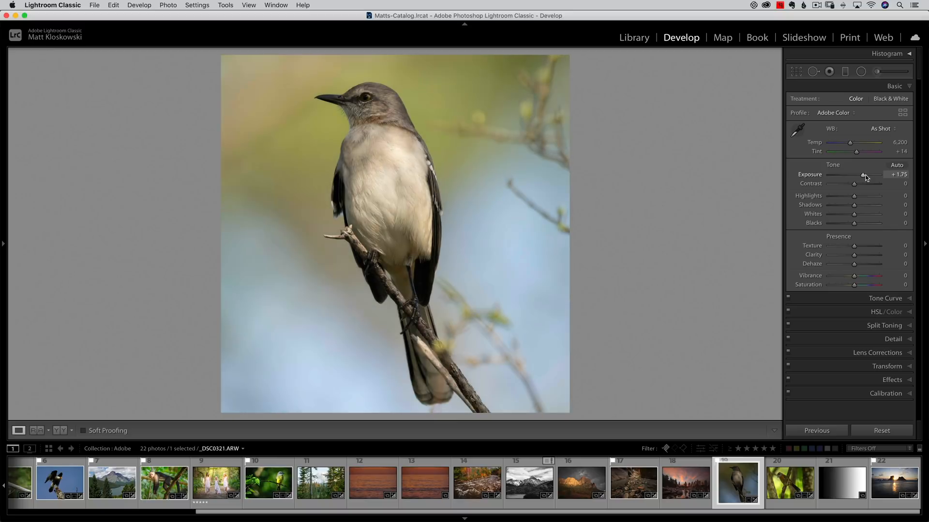
{"action": "left_click_drag", "start_coordinate": [866, 174], "coordinate": [863, 174]}
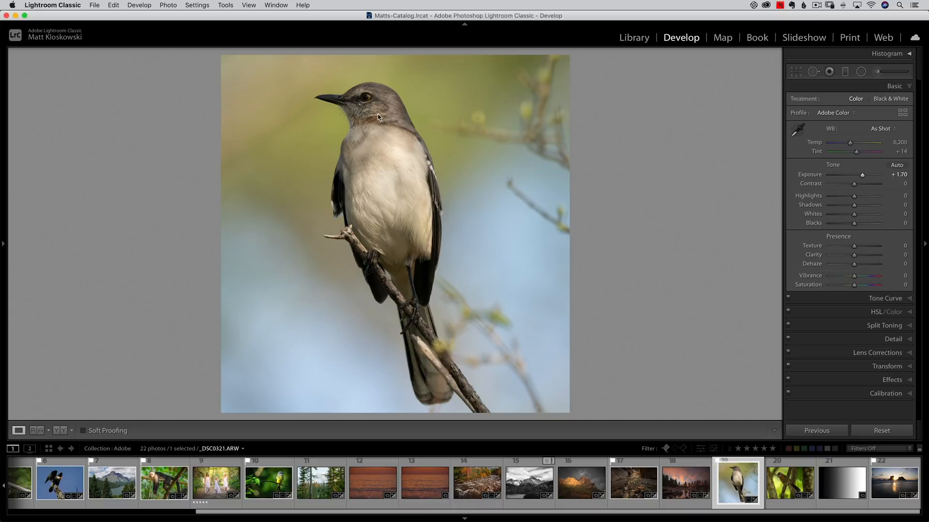
{"action": "mouse_move", "coordinate": [448, 199]}
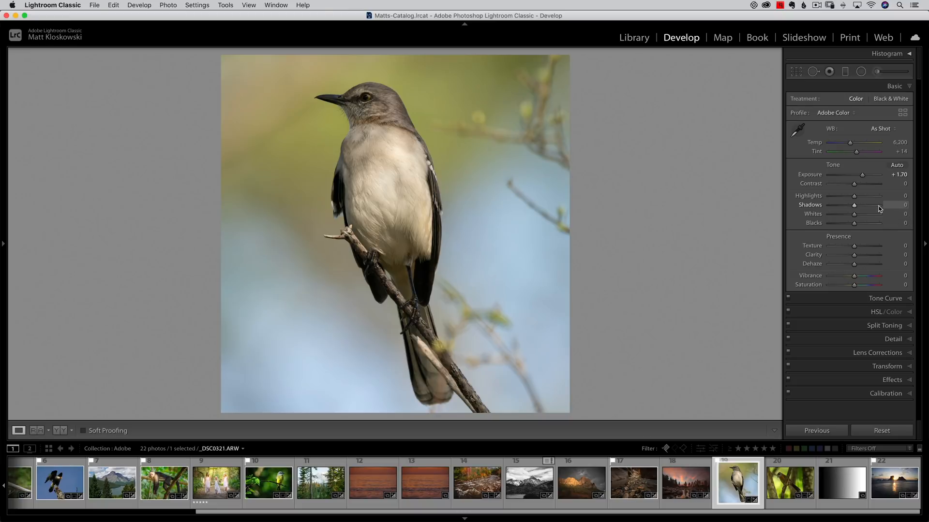
{"action": "mouse_move", "coordinate": [856, 206]}
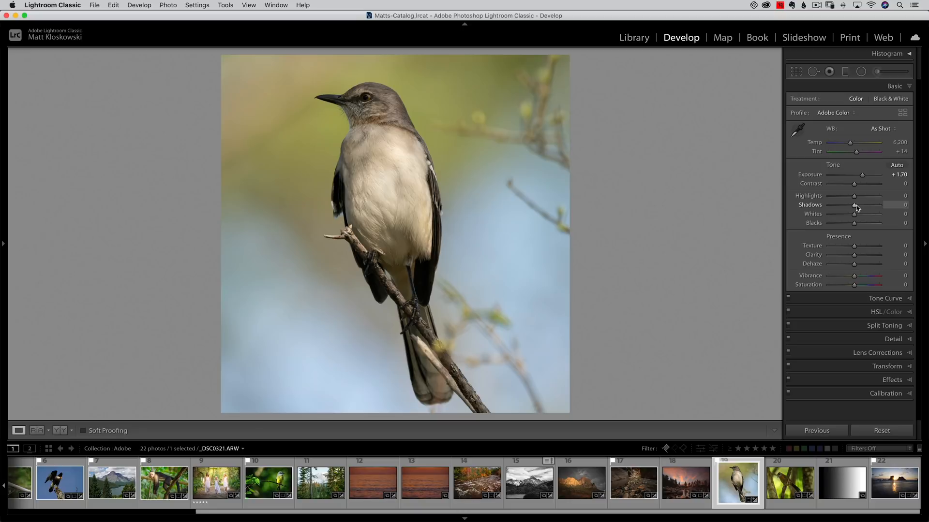
{"action": "mouse_move", "coordinate": [859, 208]}
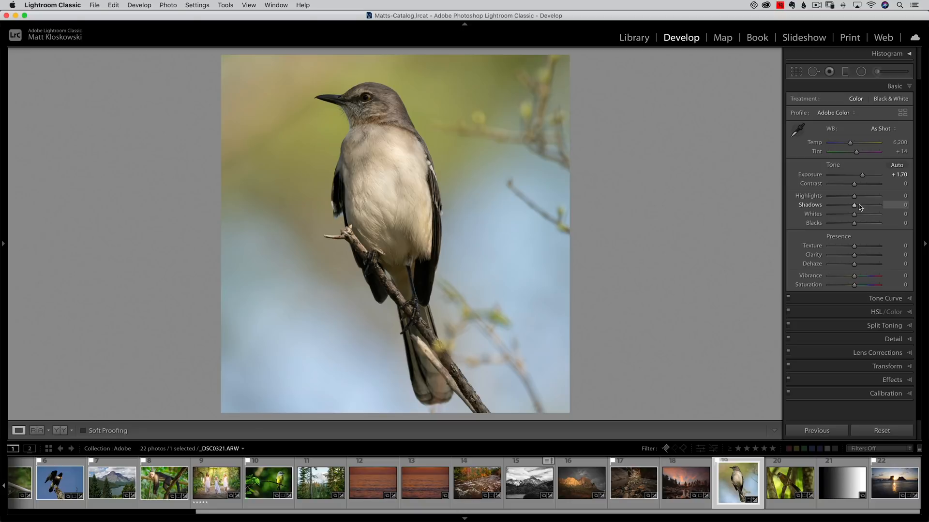
{"action": "left_click_drag", "start_coordinate": [856, 204], "coordinate": [882, 204]}
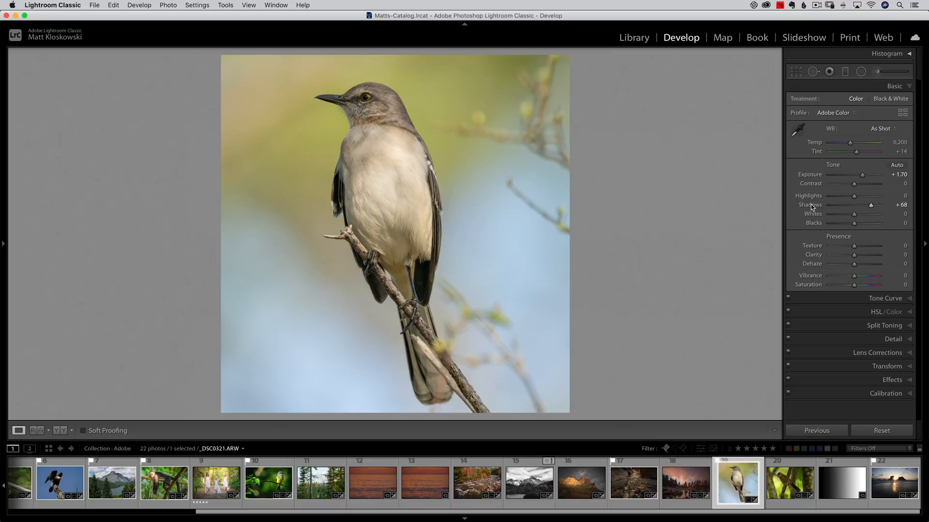
{"action": "left_click_drag", "start_coordinate": [887, 205], "coordinate": [871, 205]}
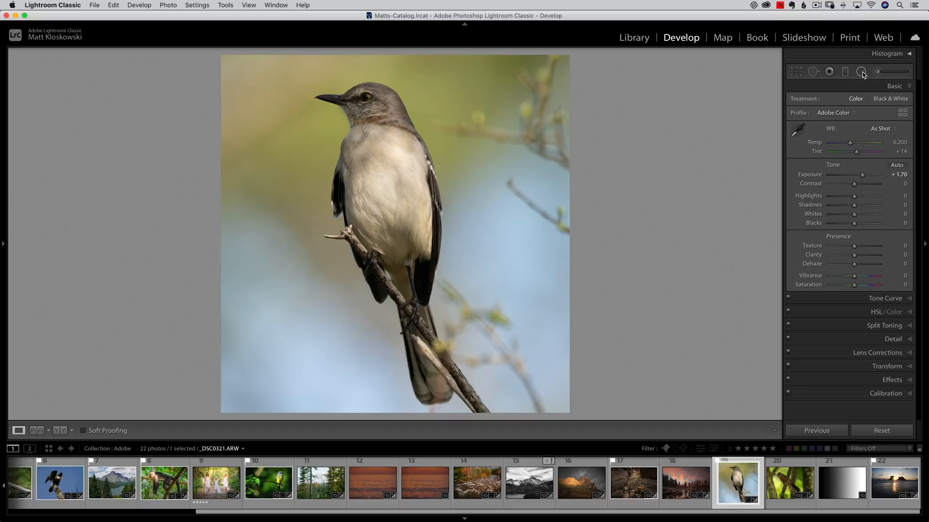
Create a radial filter with exposure 0.54, shadows 65, texture 26 and sharpness 94.
{"action": "left_click", "coordinate": [861, 71]}
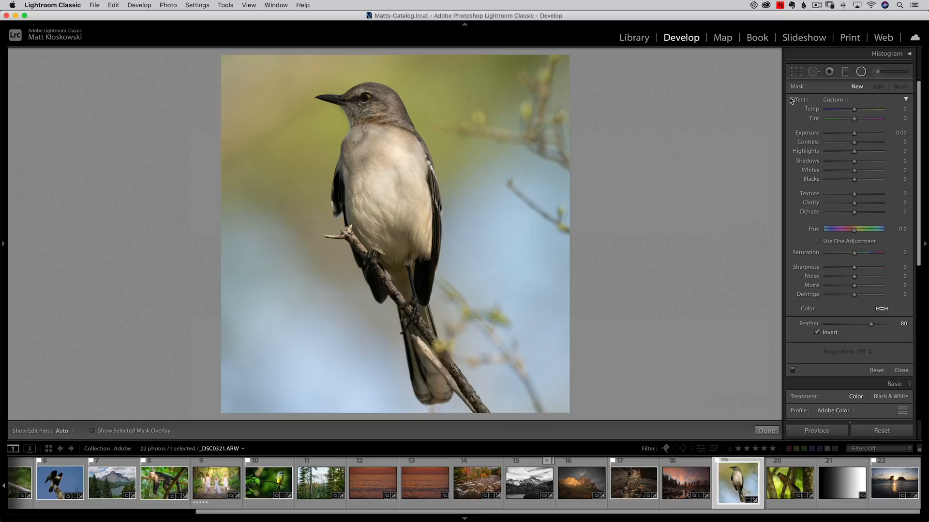
{"action": "mouse_move", "coordinate": [842, 297]}
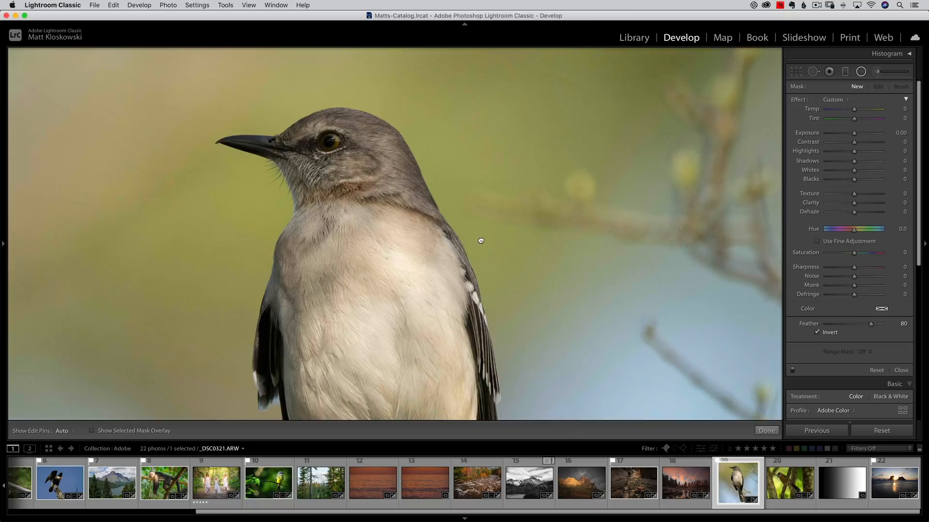
{"action": "mouse_move", "coordinate": [481, 242]}
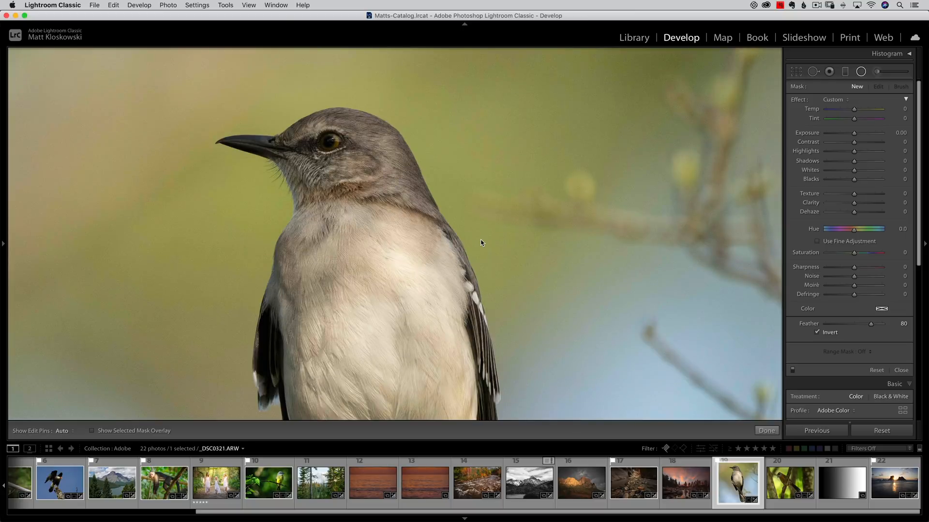
{"action": "mouse_move", "coordinate": [522, 189]}
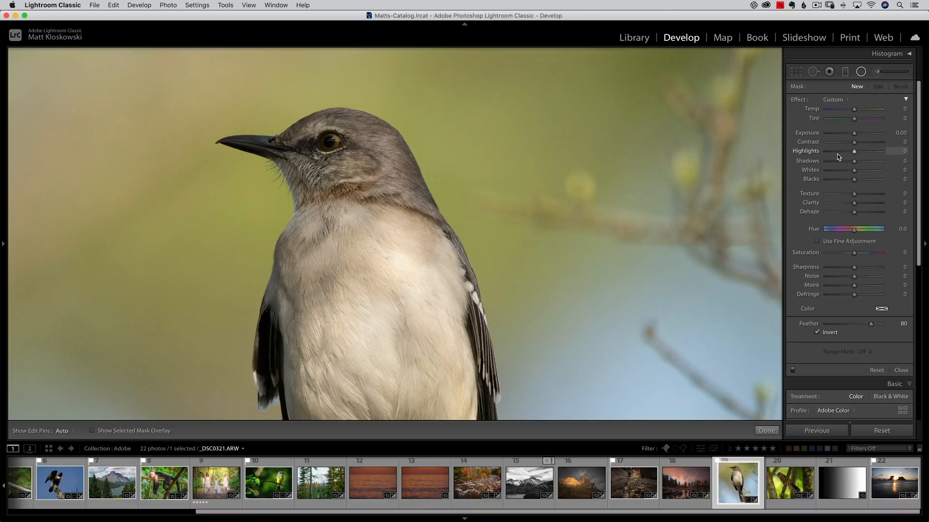
{"action": "left_click_drag", "start_coordinate": [854, 133], "coordinate": [859, 133]}
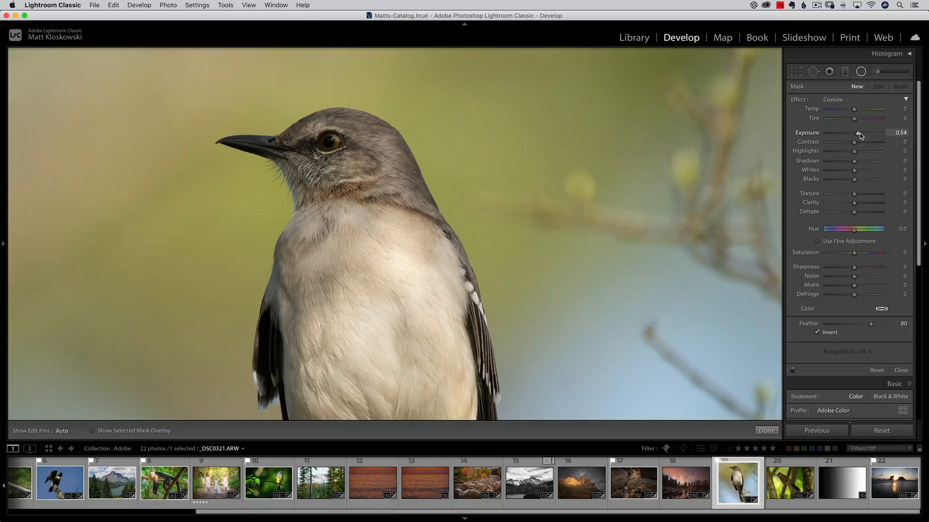
{"action": "left_click_drag", "start_coordinate": [854, 161], "coordinate": [876, 160]}
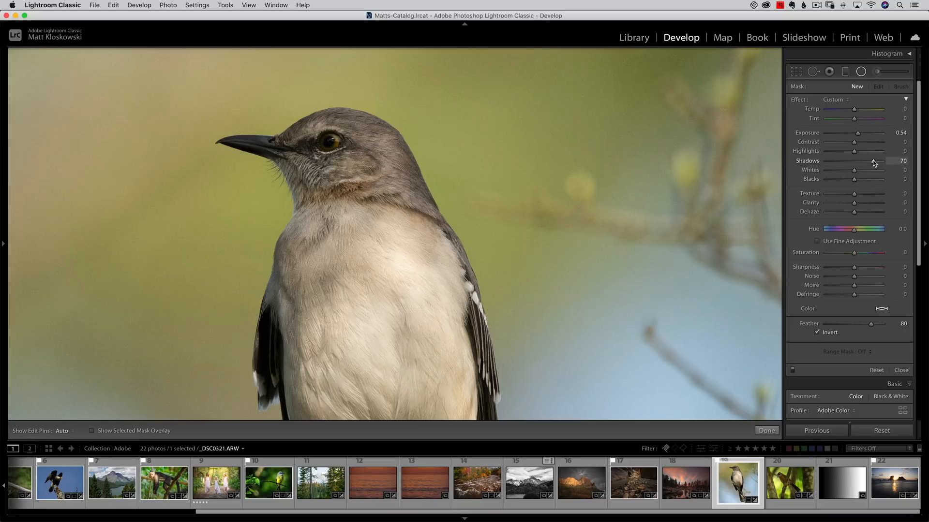
{"action": "left_click_drag", "start_coordinate": [874, 160], "coordinate": [865, 170]}
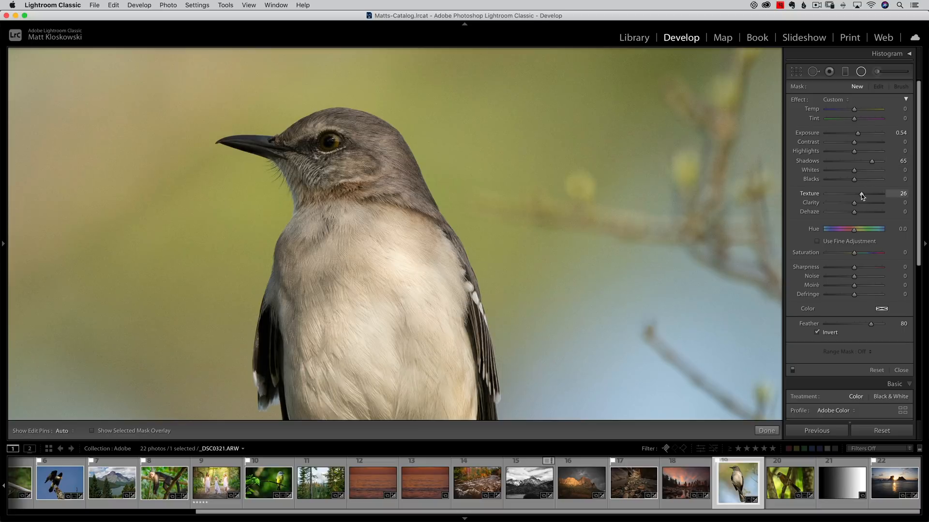
{"action": "left_click_drag", "start_coordinate": [854, 272], "coordinate": [882, 272]}
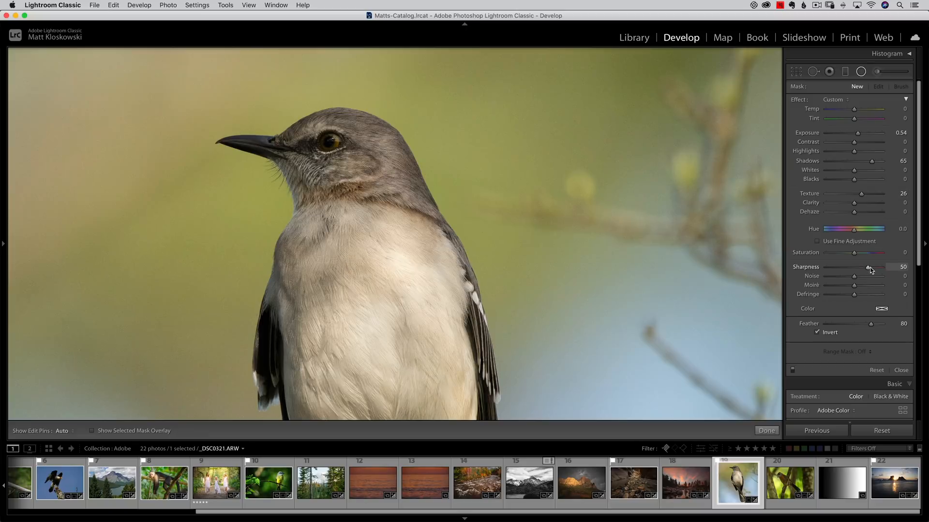
{"action": "left_click_drag", "start_coordinate": [884, 267], "coordinate": [897, 267]}
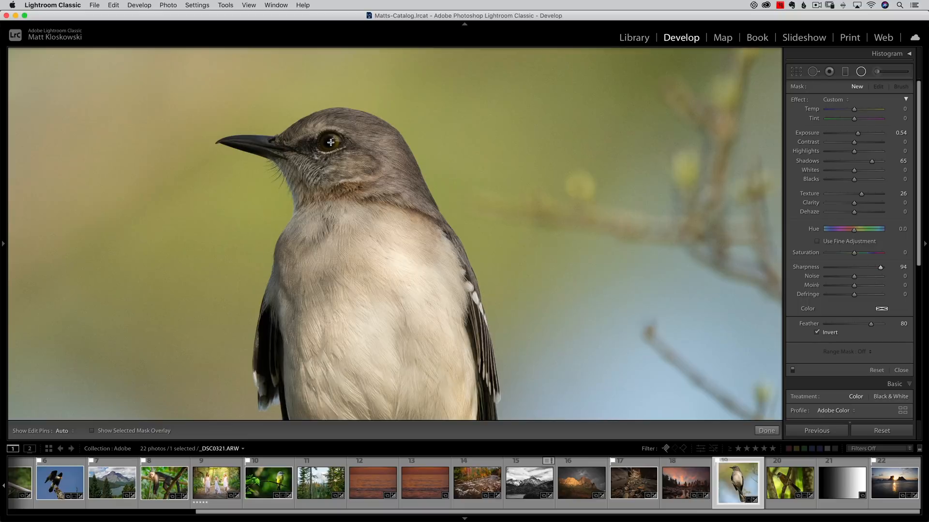
Fit the radial filter around the mockingbird's eye, lower shadows to 41 and try noise reduction.
{"action": "left_click", "coordinate": [330, 142]}
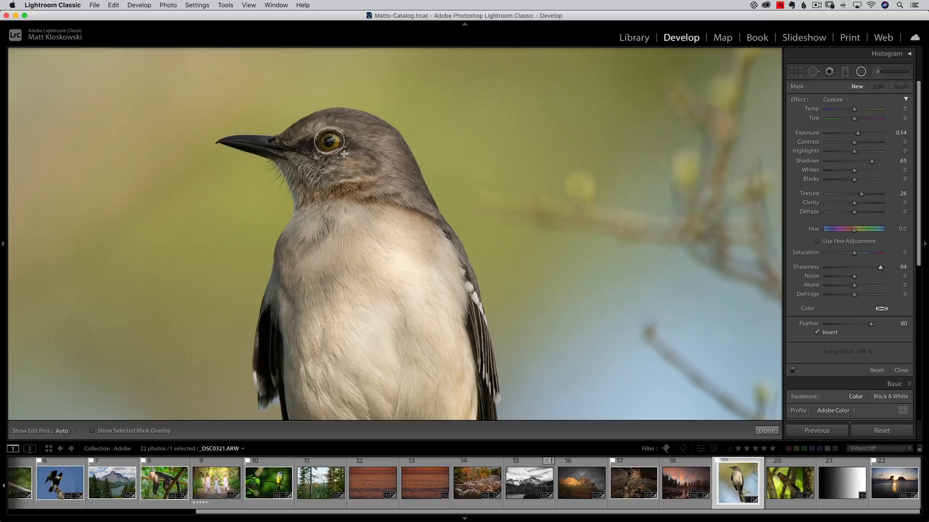
{"action": "left_click", "coordinate": [328, 141]}
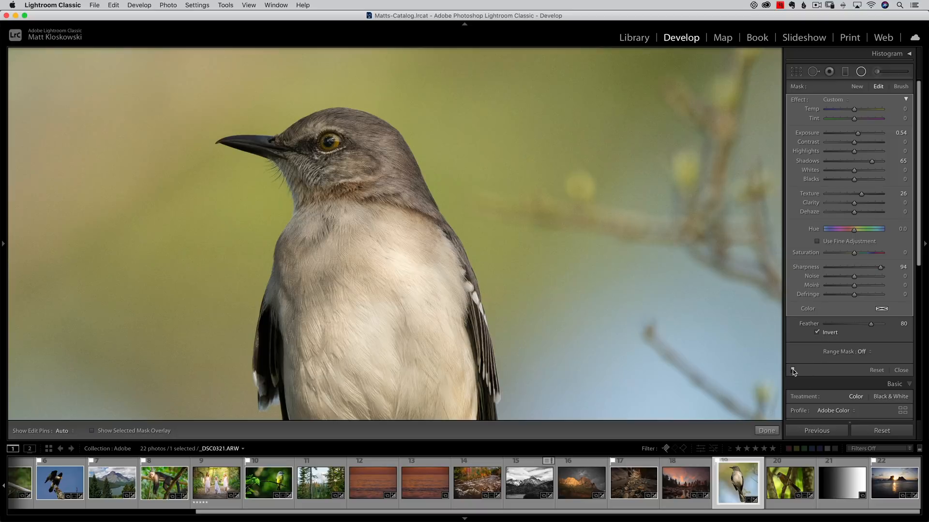
{"action": "mouse_move", "coordinate": [792, 372]}
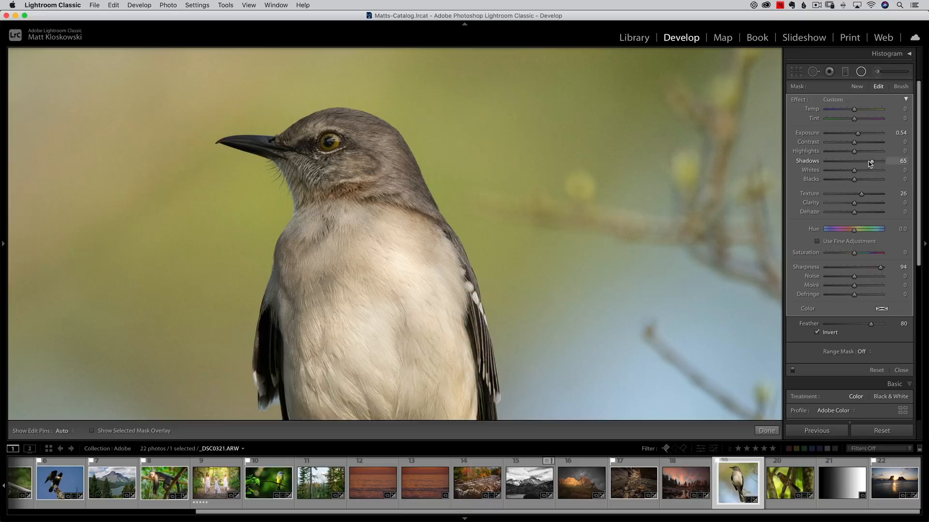
{"action": "left_click_drag", "start_coordinate": [882, 160], "coordinate": [869, 160]}
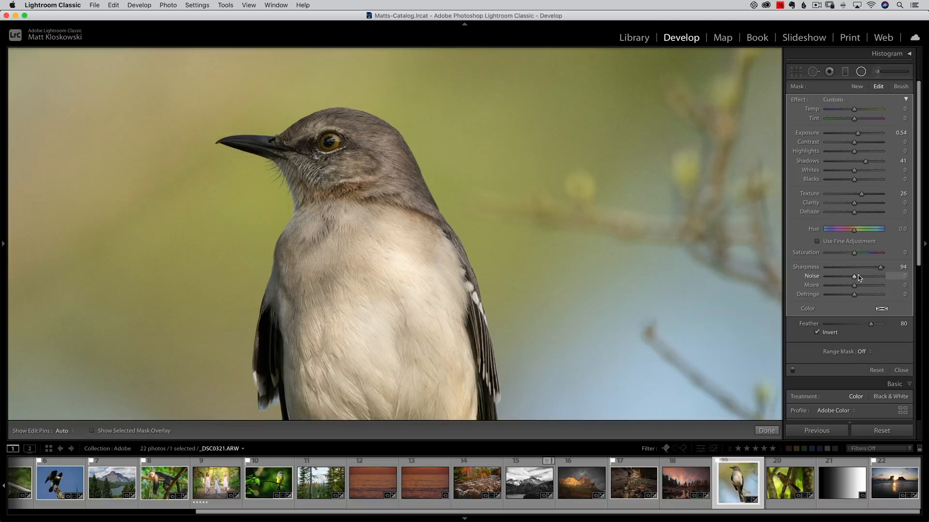
{"action": "left_click_drag", "start_coordinate": [854, 275], "coordinate": [879, 275]}
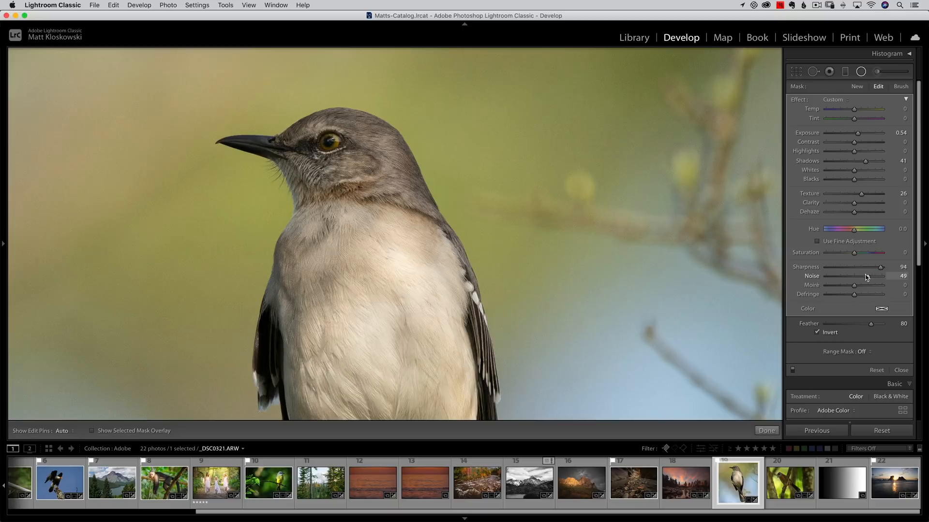
{"action": "left_click_drag", "start_coordinate": [859, 276], "coordinate": [854, 275]}
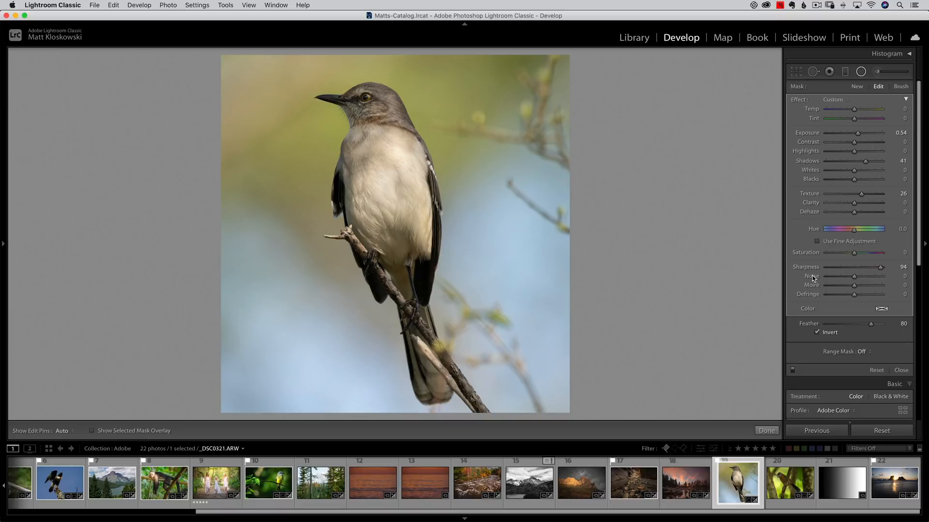
{"action": "mouse_move", "coordinate": [858, 192]}
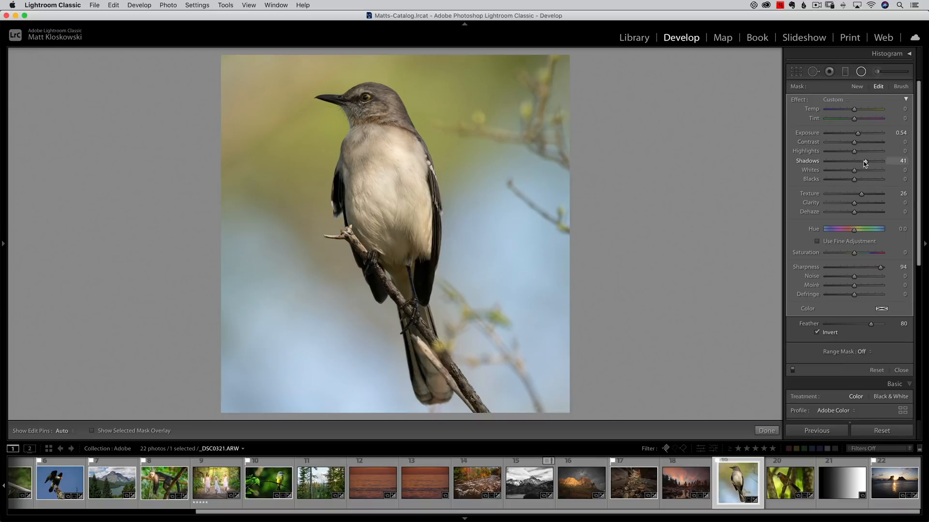
Lower the eye filter's shadows to 23 and set exposure to 0.67.
{"action": "left_click_drag", "start_coordinate": [862, 160], "coordinate": [854, 161]}
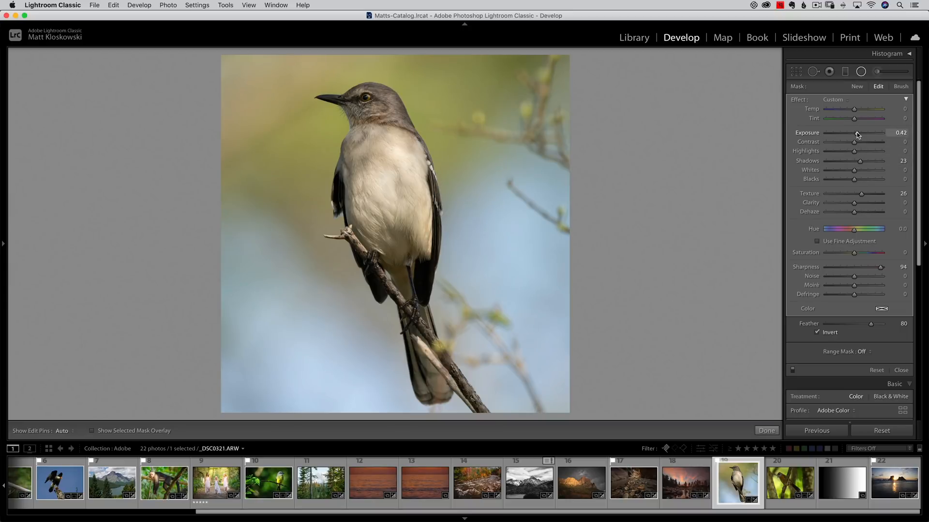
{"action": "left_click_drag", "start_coordinate": [855, 132], "coordinate": [857, 132]}
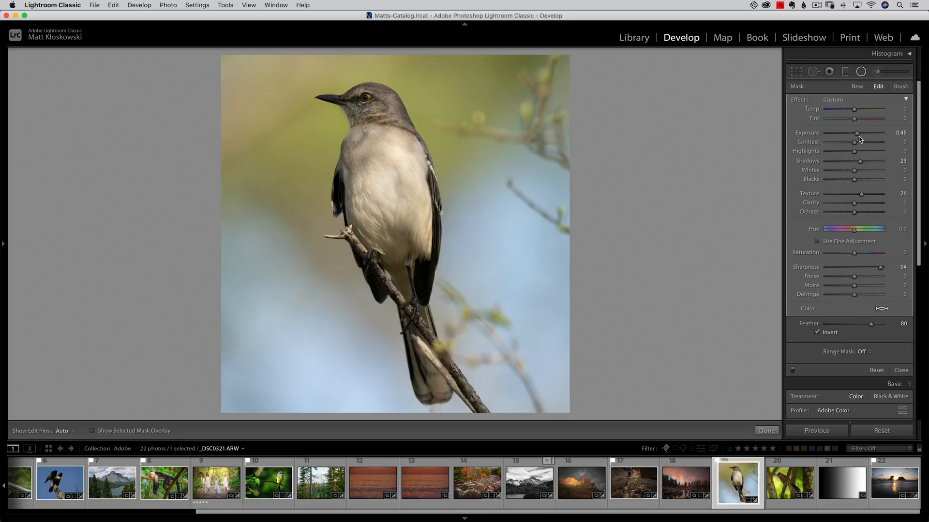
{"action": "left_click_drag", "start_coordinate": [855, 132], "coordinate": [862, 133]}
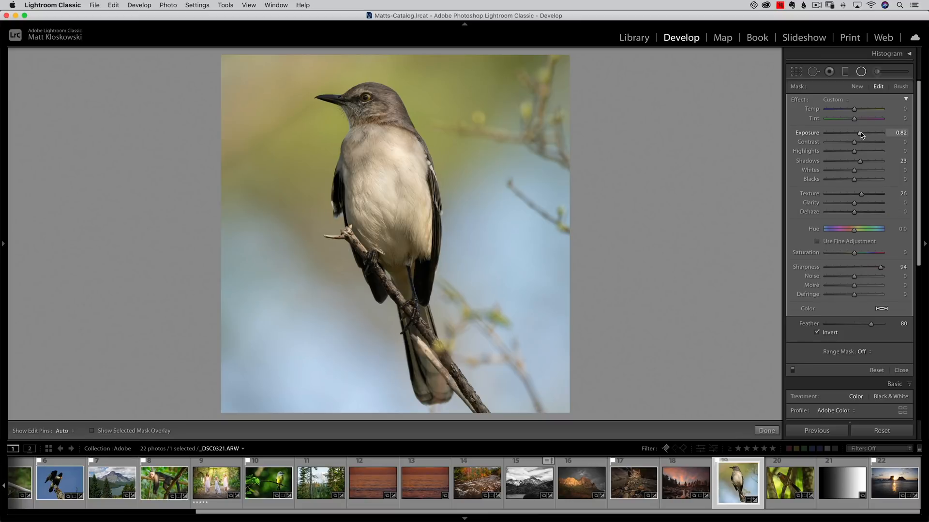
{"action": "left_click_drag", "start_coordinate": [862, 132], "coordinate": [855, 132]}
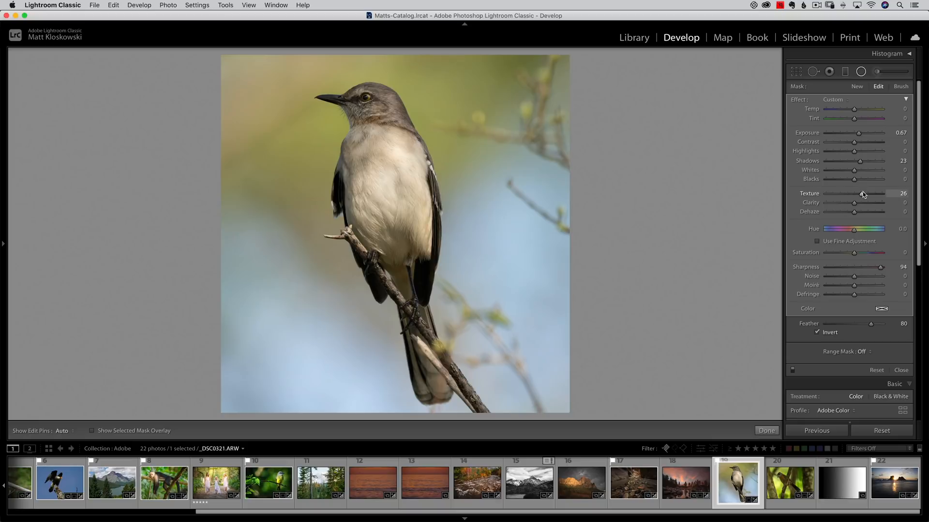
Raise the eye filter's whites to 55 and compare with the filter switched off.
{"action": "left_click_drag", "start_coordinate": [854, 170], "coordinate": [871, 170]}
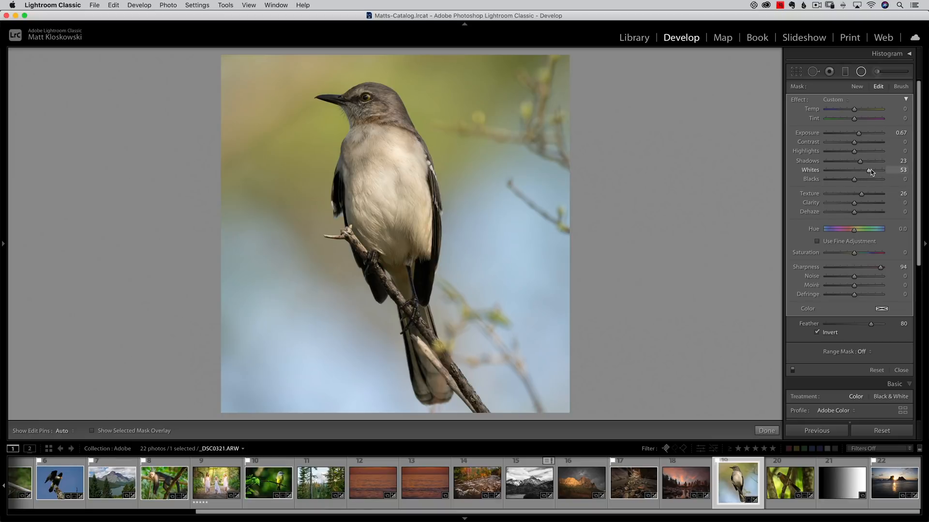
{"action": "left_click_drag", "start_coordinate": [870, 170], "coordinate": [871, 170]}
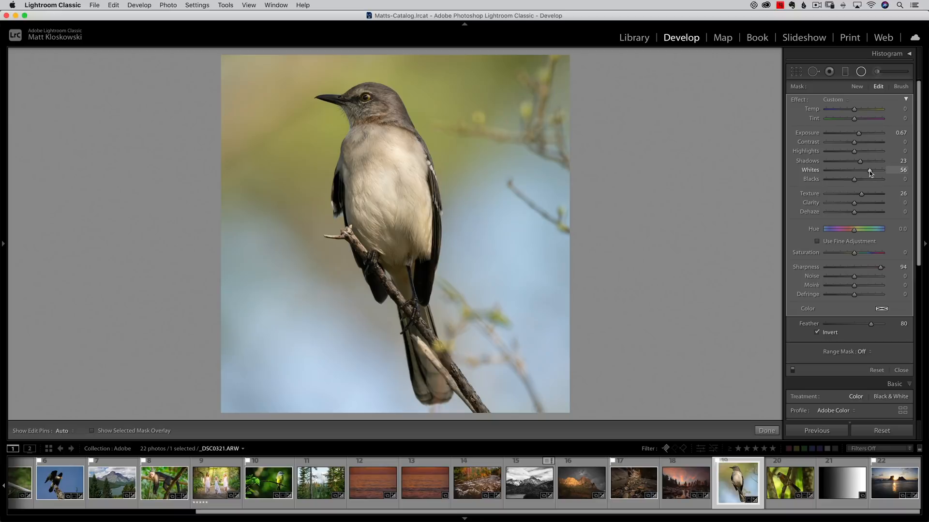
{"action": "left_click_drag", "start_coordinate": [867, 169], "coordinate": [883, 170]}
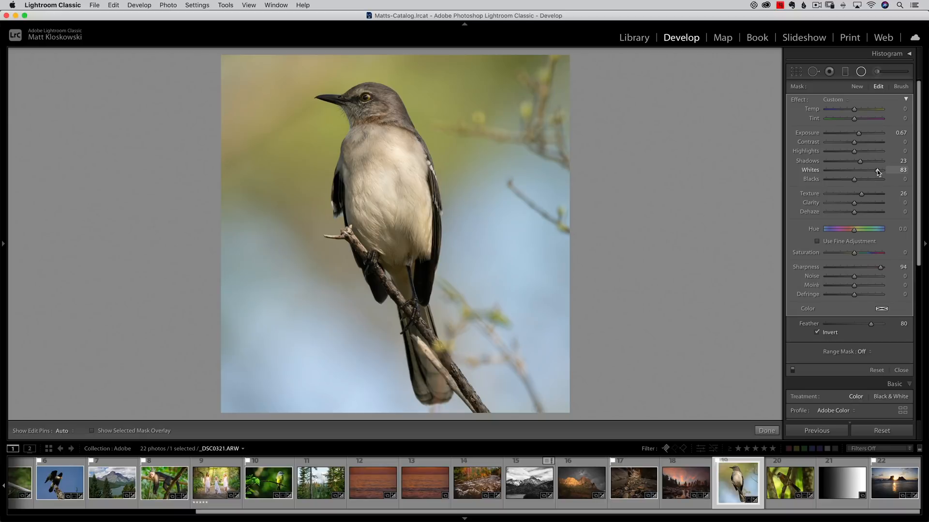
{"action": "left_click_drag", "start_coordinate": [879, 170], "coordinate": [868, 169]}
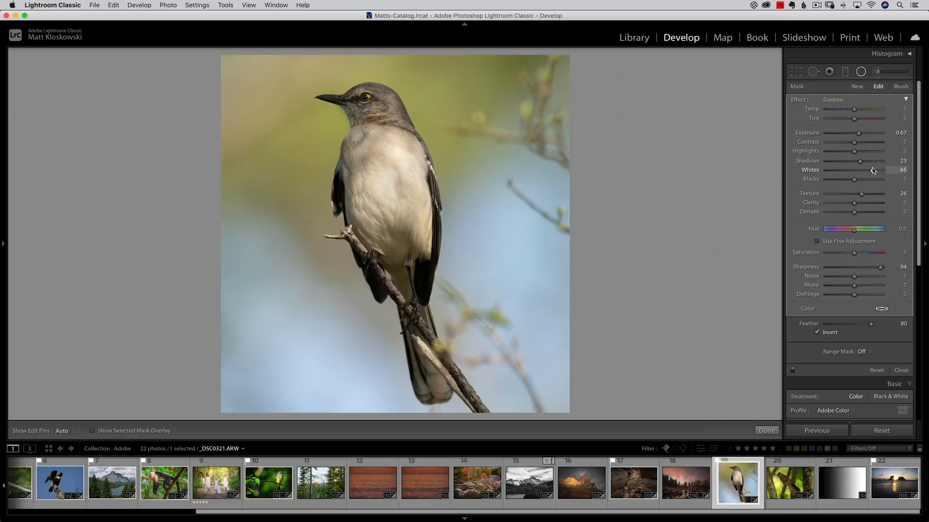
{"action": "left_click_drag", "start_coordinate": [862, 170], "coordinate": [856, 169]}
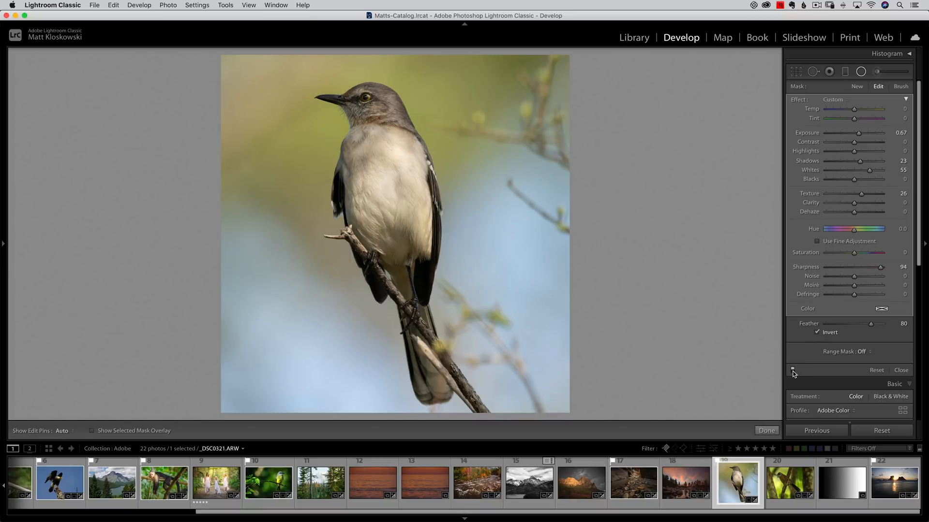
{"action": "left_click_drag", "start_coordinate": [878, 170], "coordinate": [865, 170]}
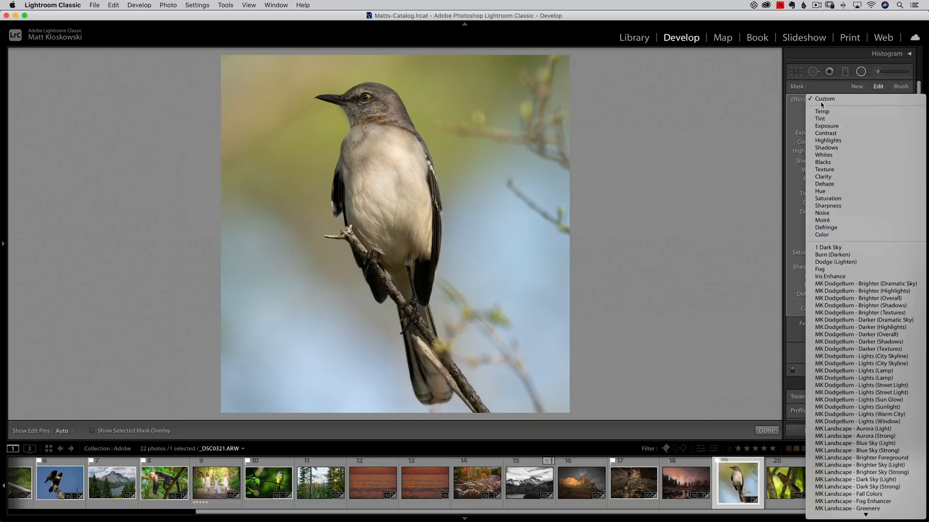
Show the radial filter's Effect presets list.
{"action": "left_click", "coordinate": [824, 98]}
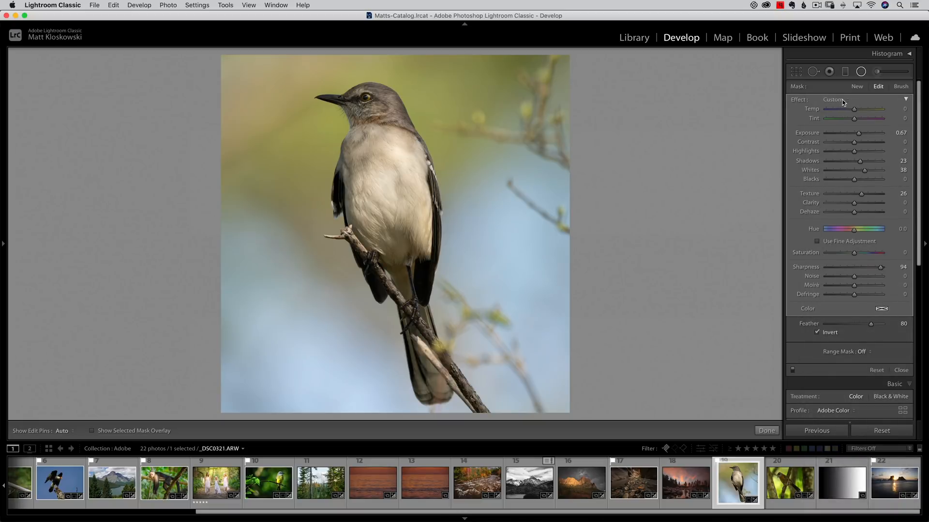
{"action": "left_click", "coordinate": [835, 99]}
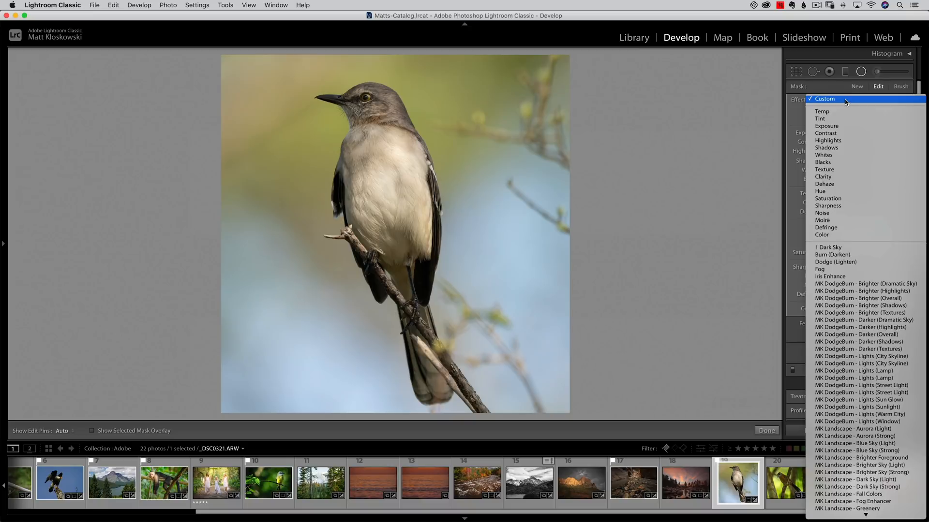
{"action": "mouse_move", "coordinate": [836, 206]}
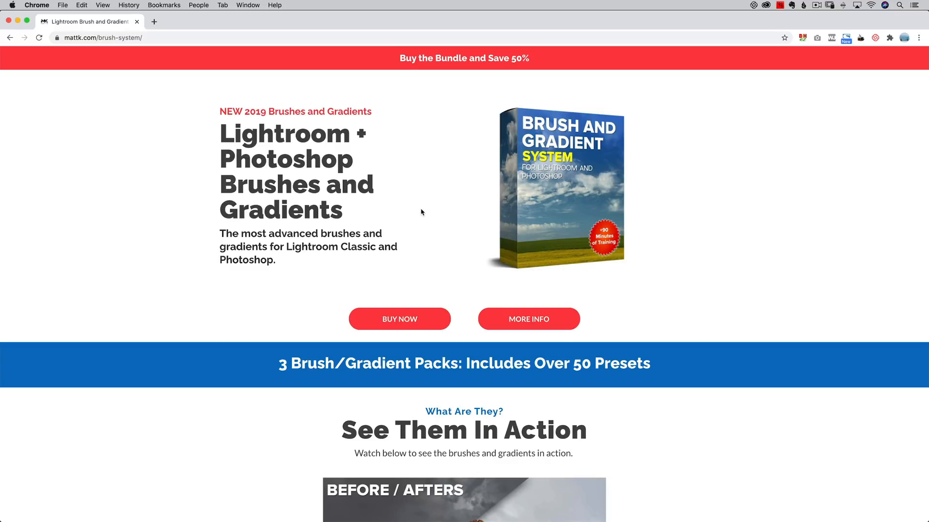
{"action": "scroll", "scroll_direction": "down", "scroll_amount": 3}
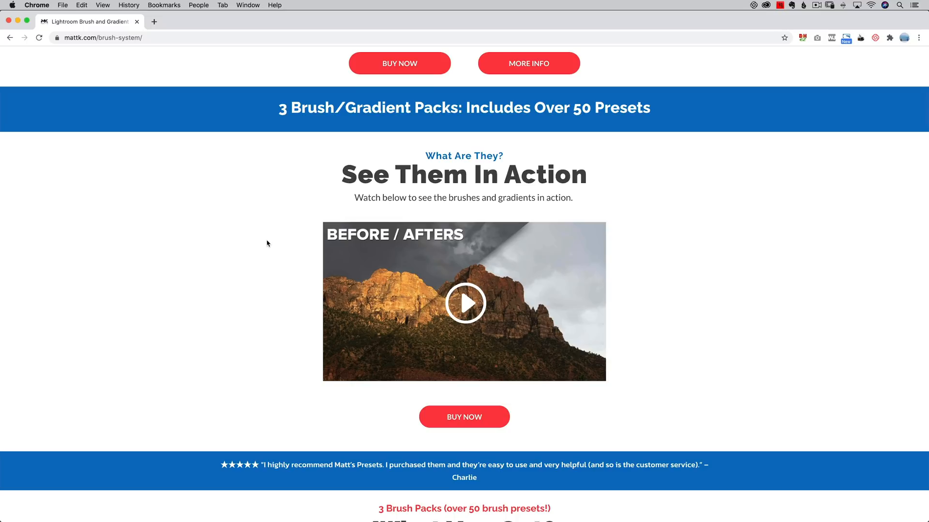
{"action": "mouse_move", "coordinate": [677, 246]}
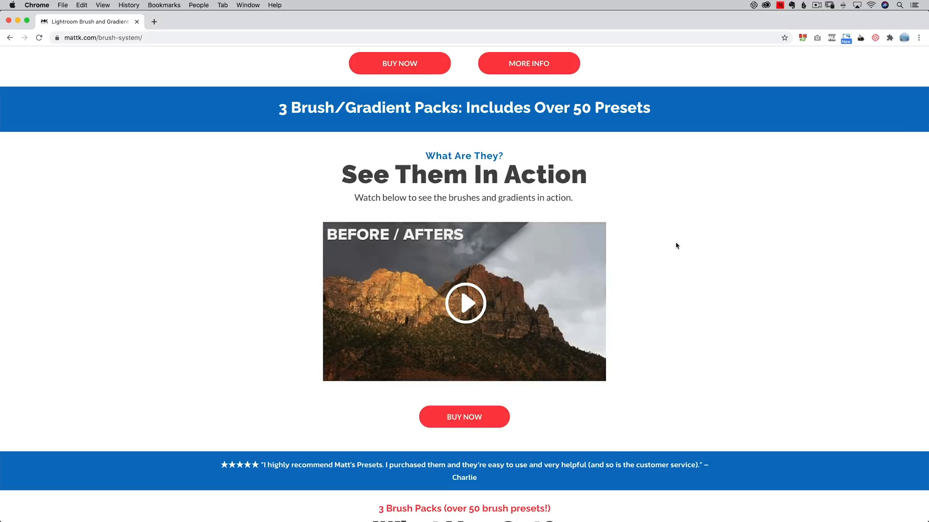
{"action": "scroll", "scroll_direction": "down", "scroll_amount": 3}
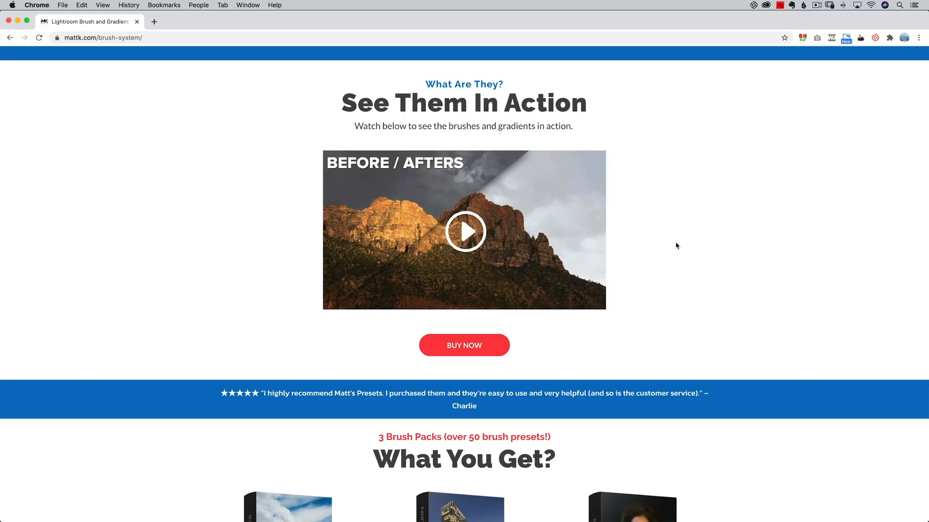
{"action": "scroll", "scroll_direction": "down", "scroll_amount": 3}
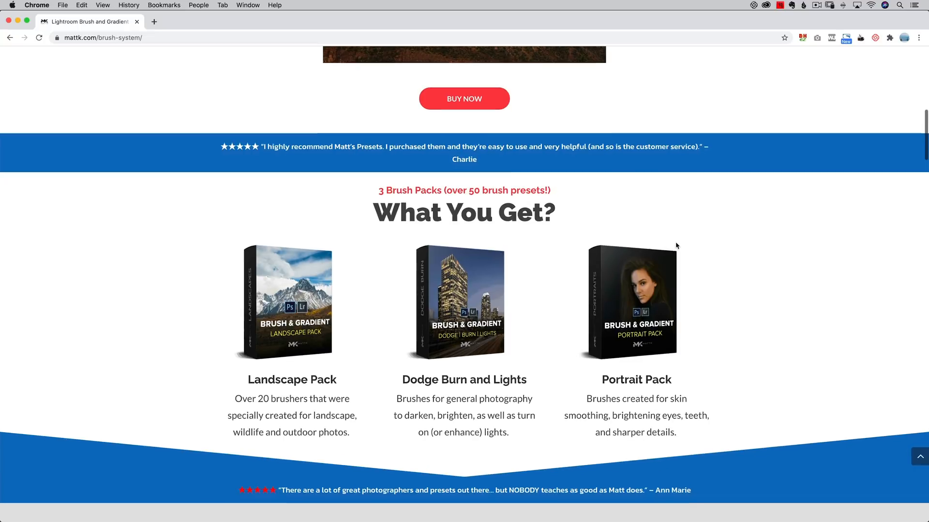
{"action": "scroll", "scroll_direction": "down", "scroll_amount": 3}
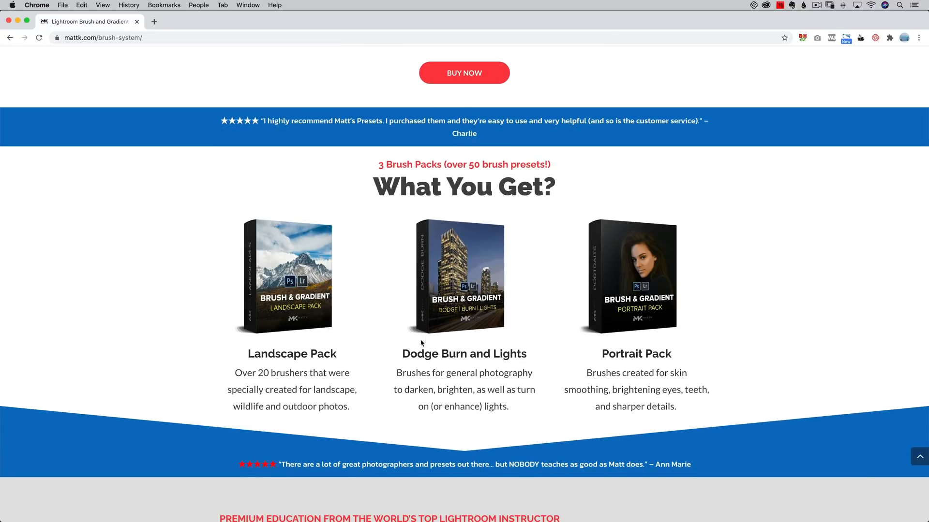
{"action": "mouse_move", "coordinate": [528, 338]}
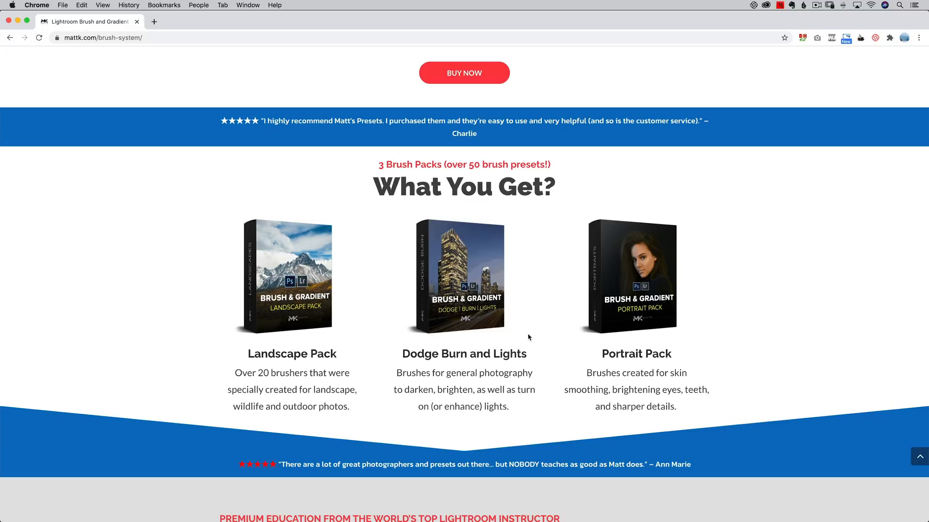
{"action": "scroll", "scroll_direction": "down", "scroll_amount": 3}
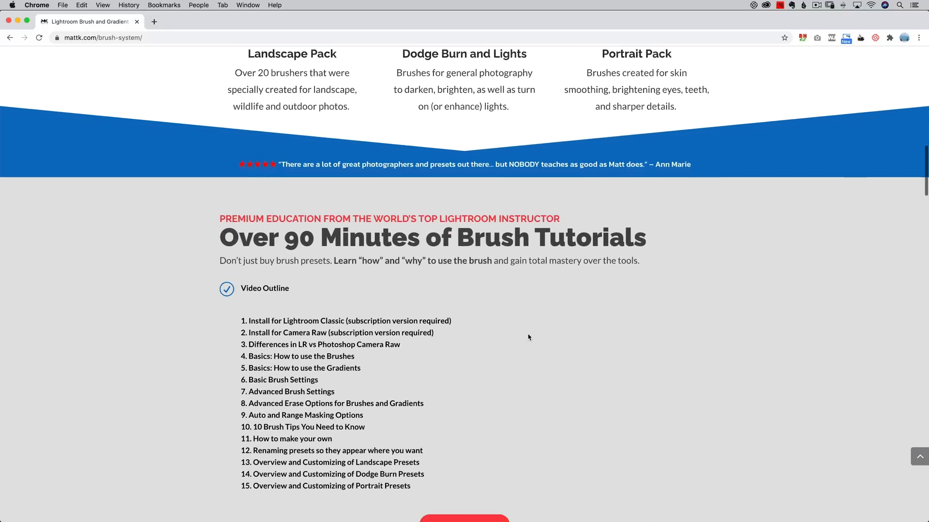
{"action": "scroll", "scroll_direction": "down", "scroll_amount": 3}
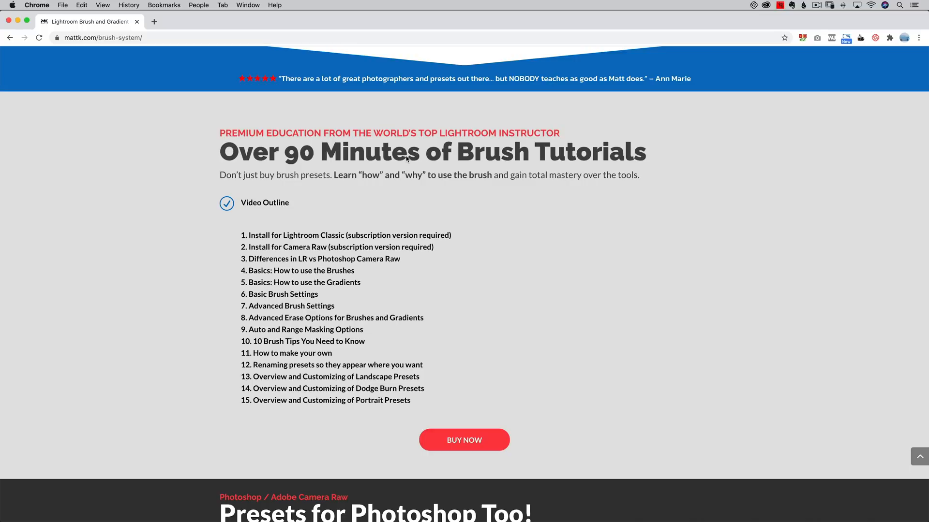
{"action": "mouse_move", "coordinate": [290, 335]}
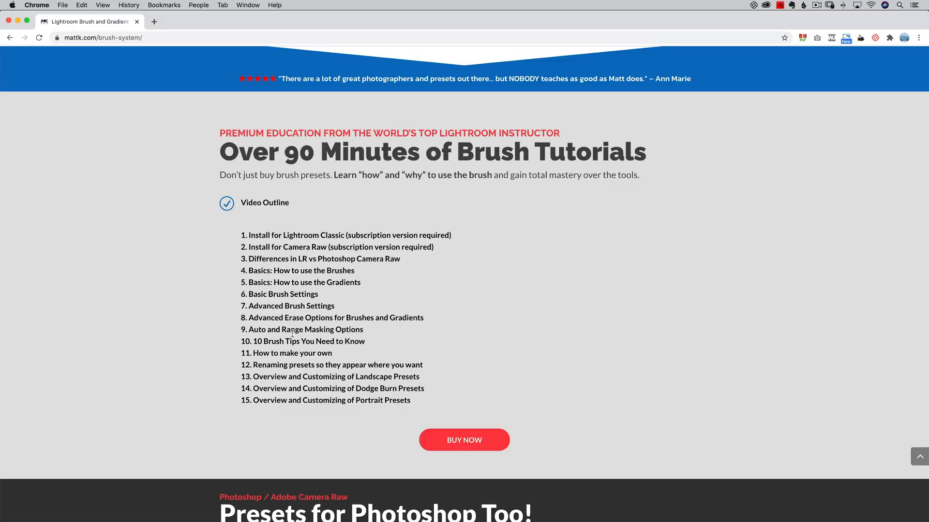
{"action": "scroll", "scroll_direction": "down", "scroll_amount": 3}
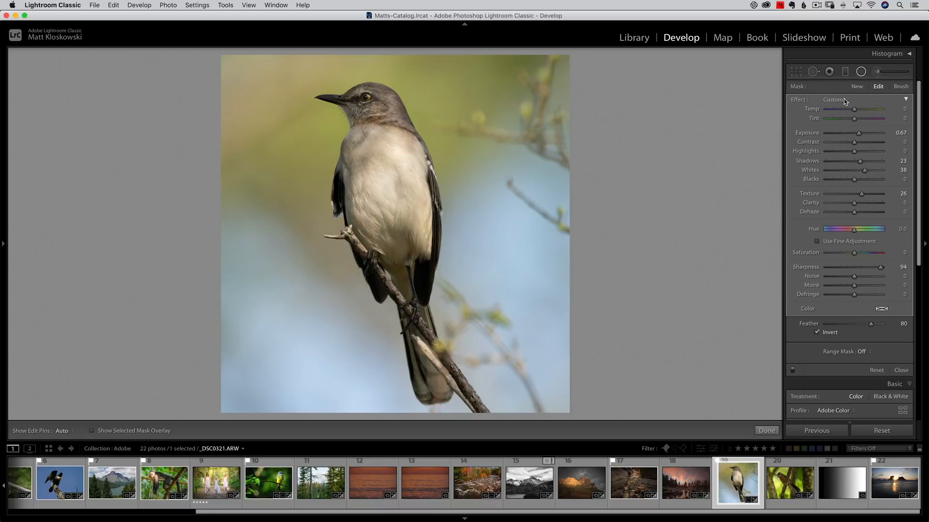
Save the eye filter settings as a new effect preset named '1 - Bird Eyes'.
{"action": "left_click", "coordinate": [835, 99]}
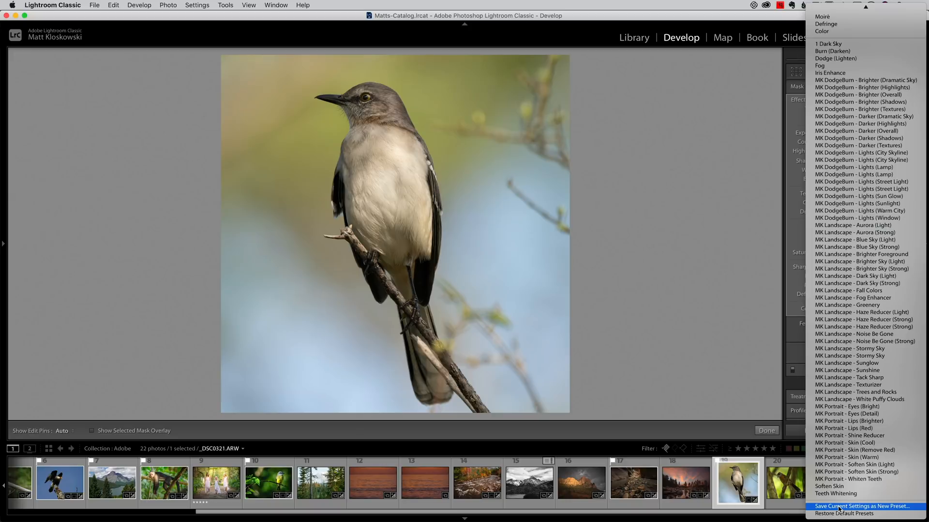
{"action": "left_click", "coordinate": [862, 507]}
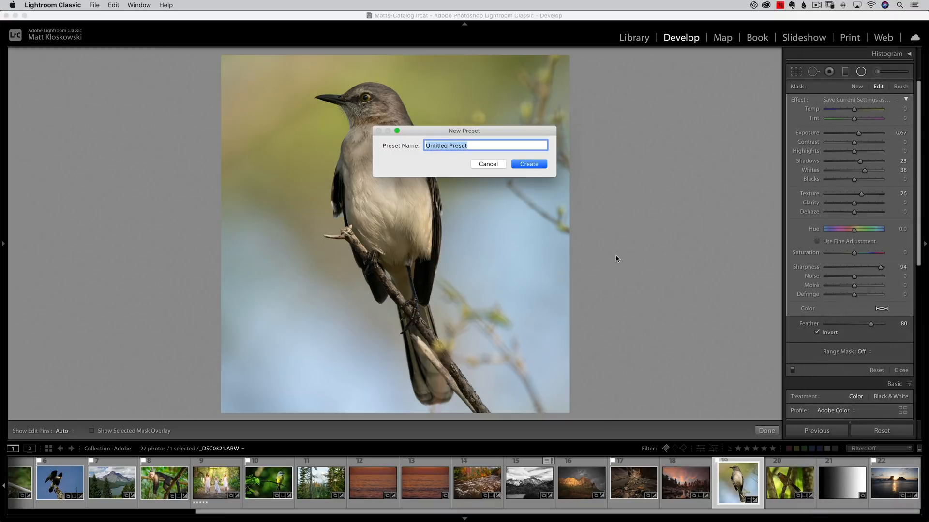
{"action": "type", "text": "1 -"}
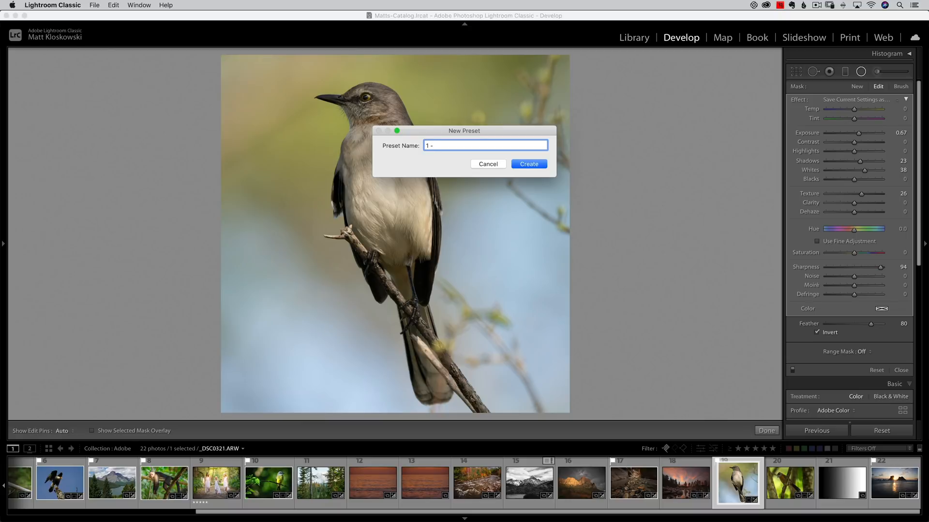
{"action": "type", "text": "Bird Eyes"}
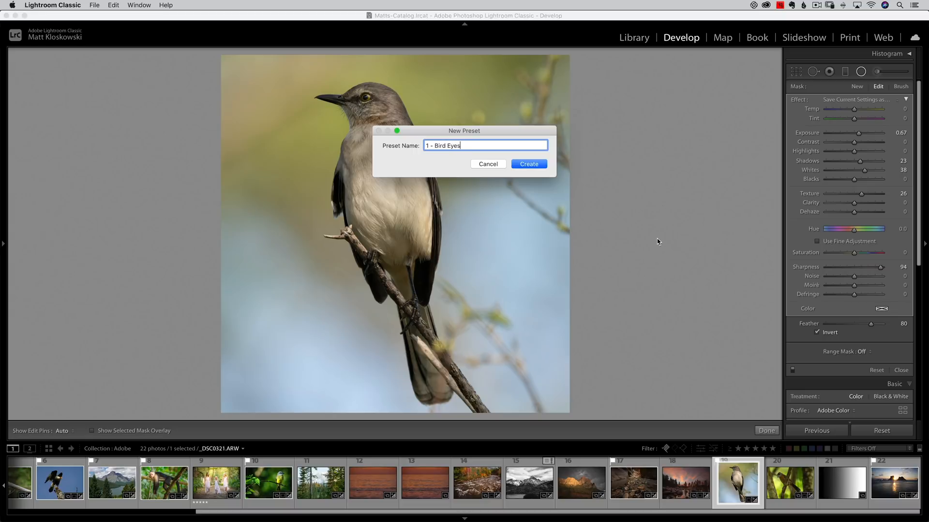
{"action": "left_click", "coordinate": [528, 164]}
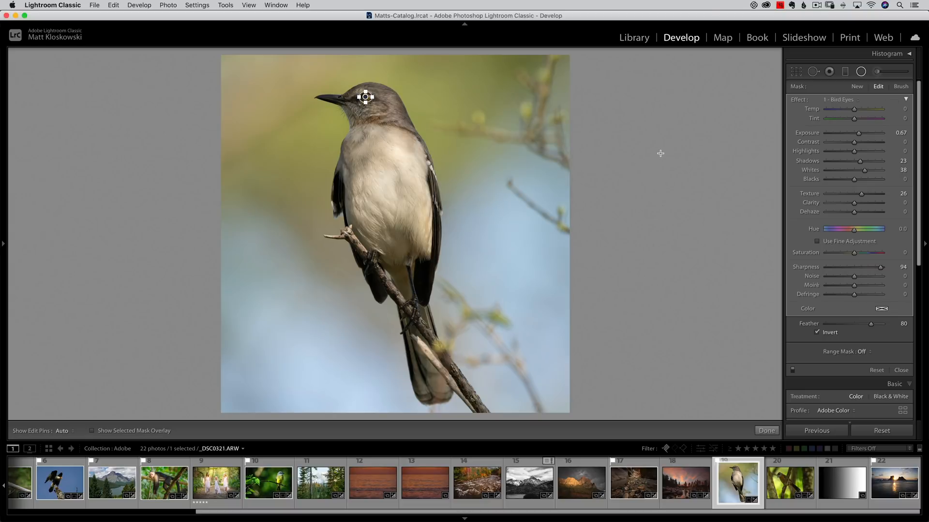
On photo 10, add a Bird Eyes radial filter with exposure 0.83 and shadows 39.
{"action": "left_click", "coordinate": [267, 480]}
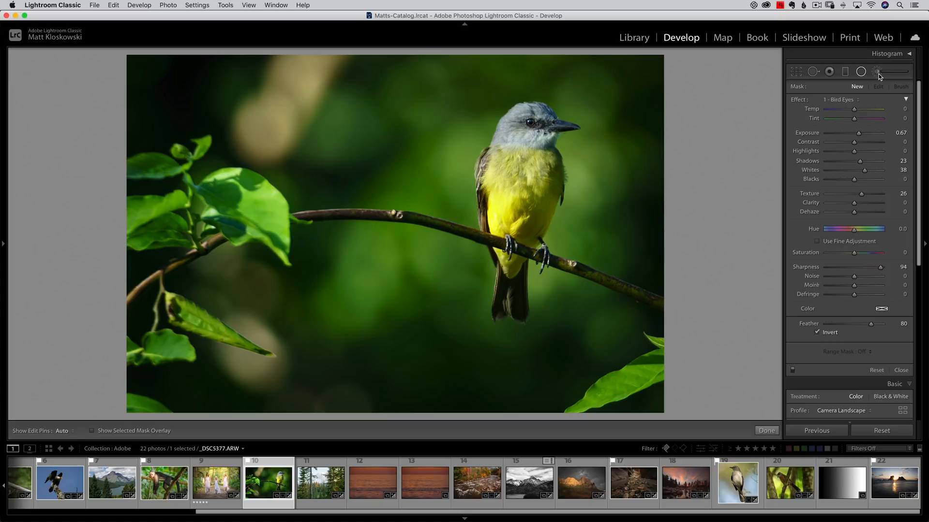
{"action": "left_click", "coordinate": [860, 71]}
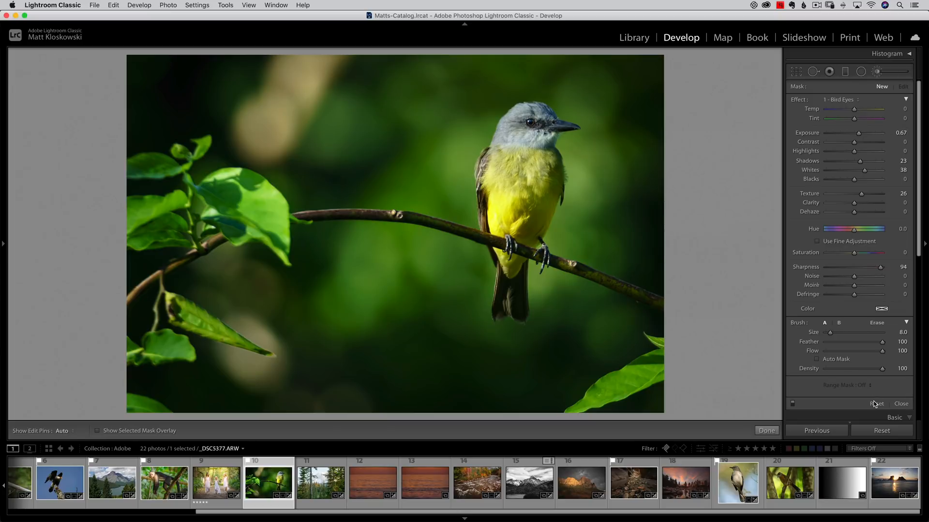
{"action": "mouse_move", "coordinate": [548, 195]}
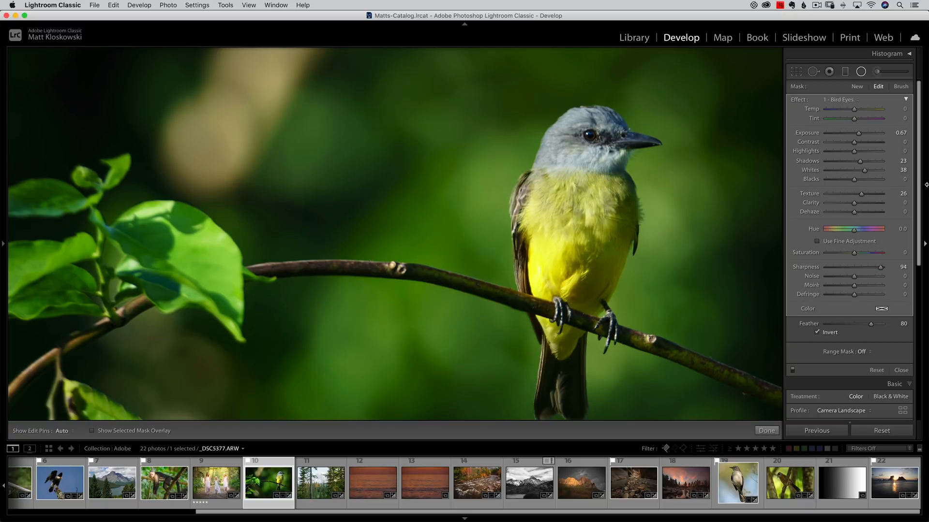
{"action": "left_click_drag", "start_coordinate": [859, 132], "coordinate": [865, 132]}
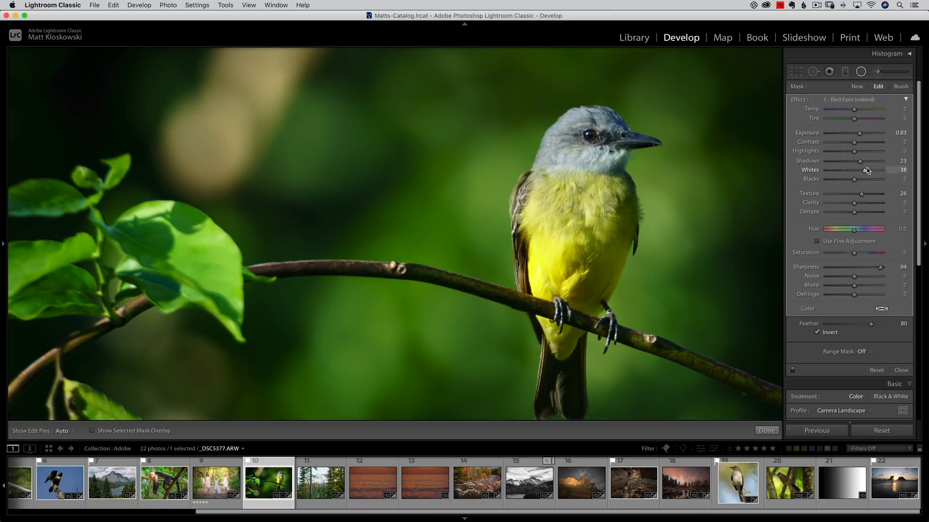
{"action": "left_click_drag", "start_coordinate": [857, 160], "coordinate": [868, 160]}
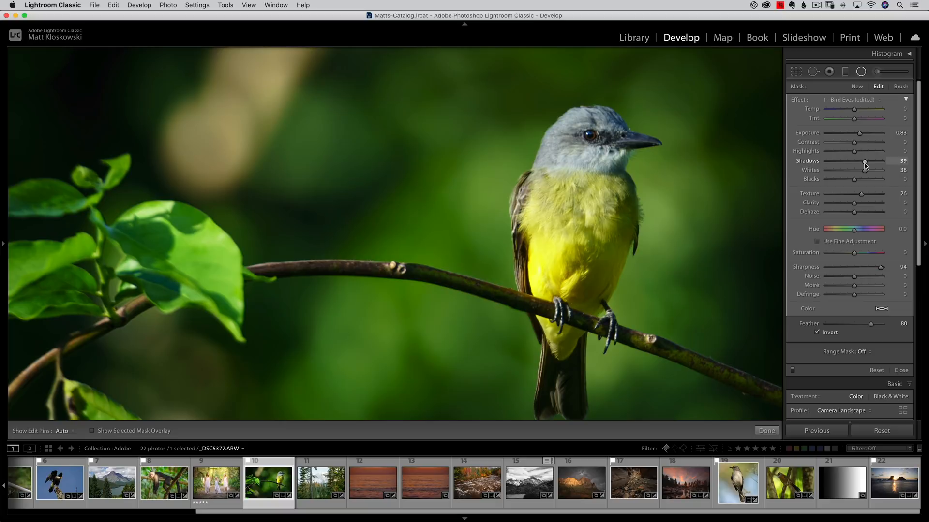
{"action": "mouse_move", "coordinate": [792, 371]}
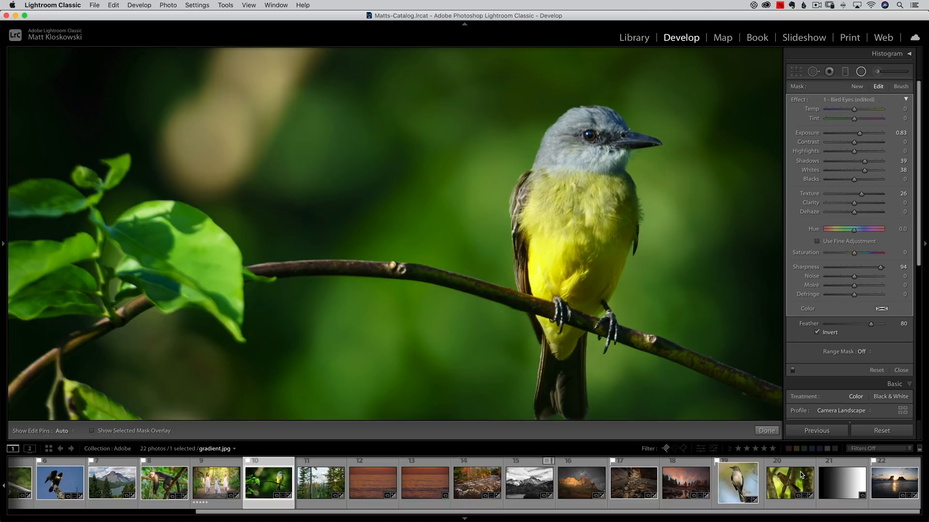
On photo 20, place the Bird Eyes filter on the eye: shadows 6, highlights 64, clarity 37.
{"action": "left_click", "coordinate": [789, 481]}
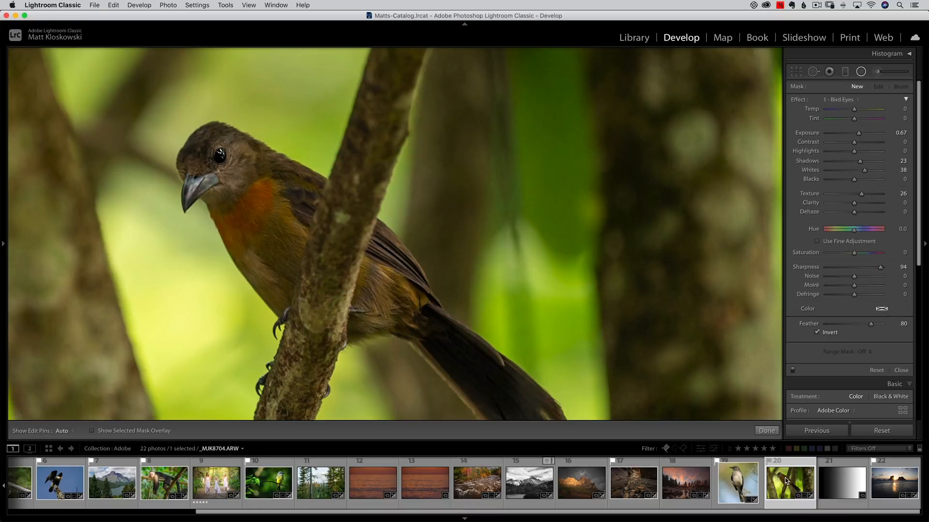
{"action": "mouse_move", "coordinate": [788, 481]}
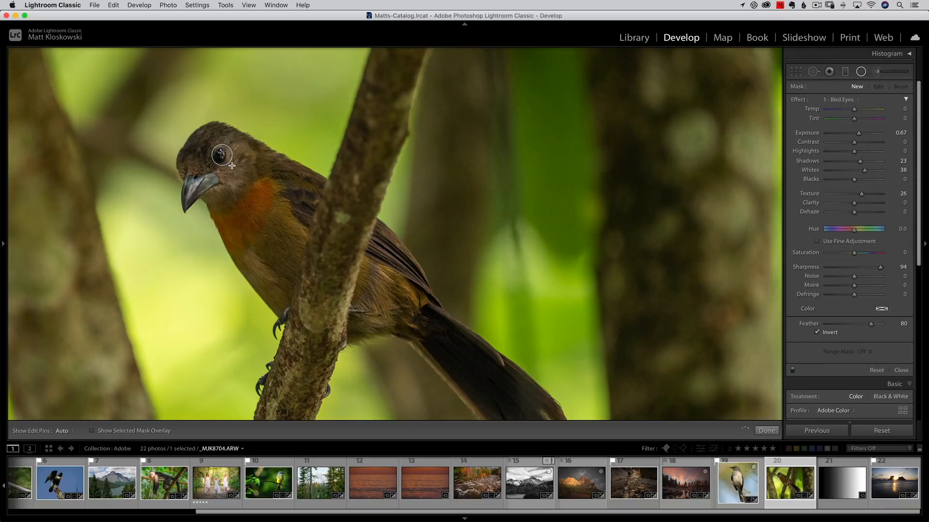
{"action": "left_click", "coordinate": [221, 156]}
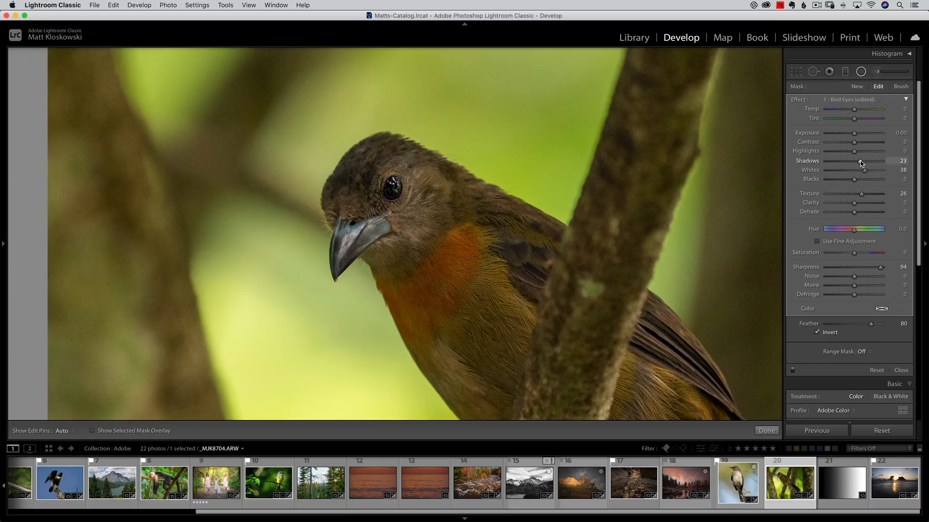
{"action": "left_click_drag", "start_coordinate": [865, 160], "coordinate": [855, 160]}
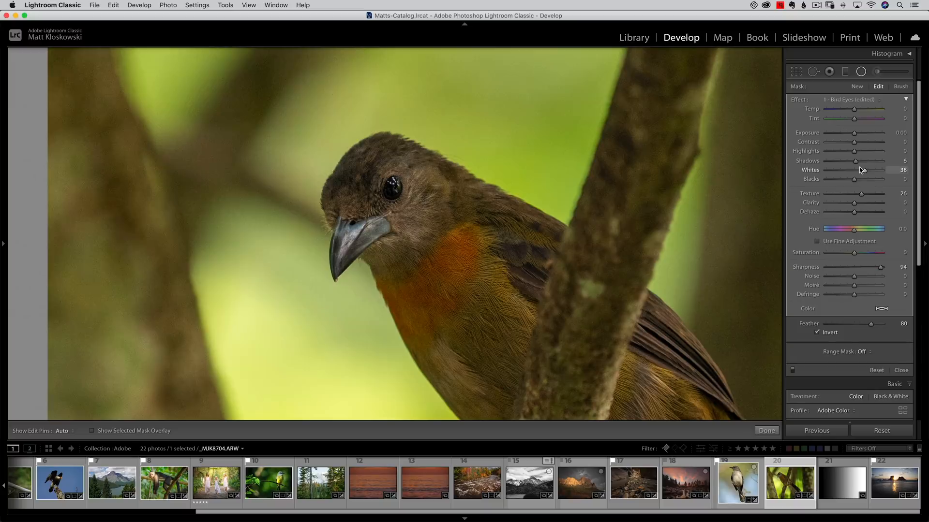
{"action": "left_click_drag", "start_coordinate": [855, 150], "coordinate": [882, 150]}
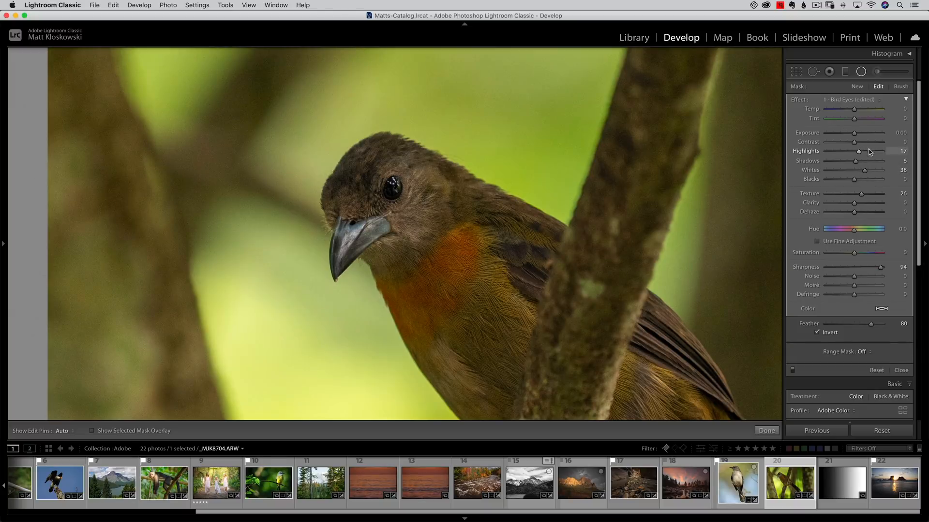
{"action": "left_click_drag", "start_coordinate": [858, 150], "coordinate": [881, 150]}
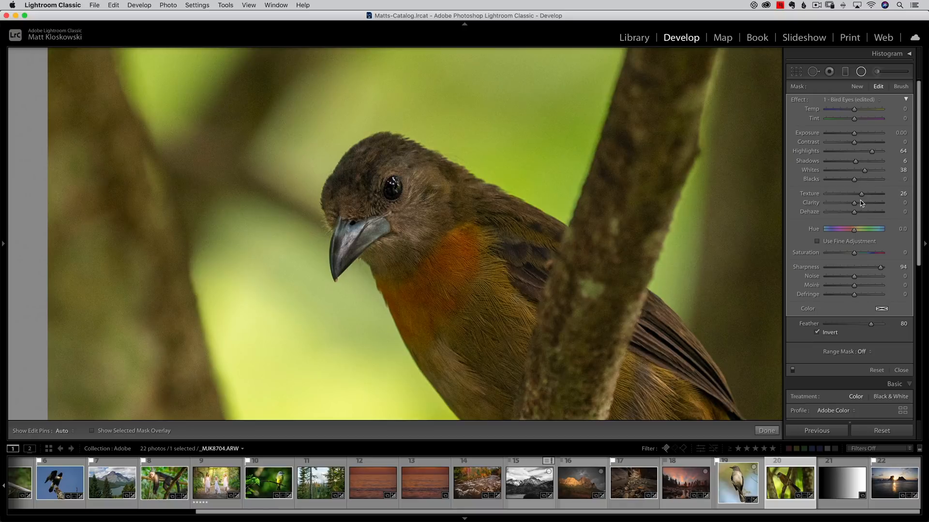
{"action": "left_click_drag", "start_coordinate": [836, 203], "coordinate": [864, 203]}
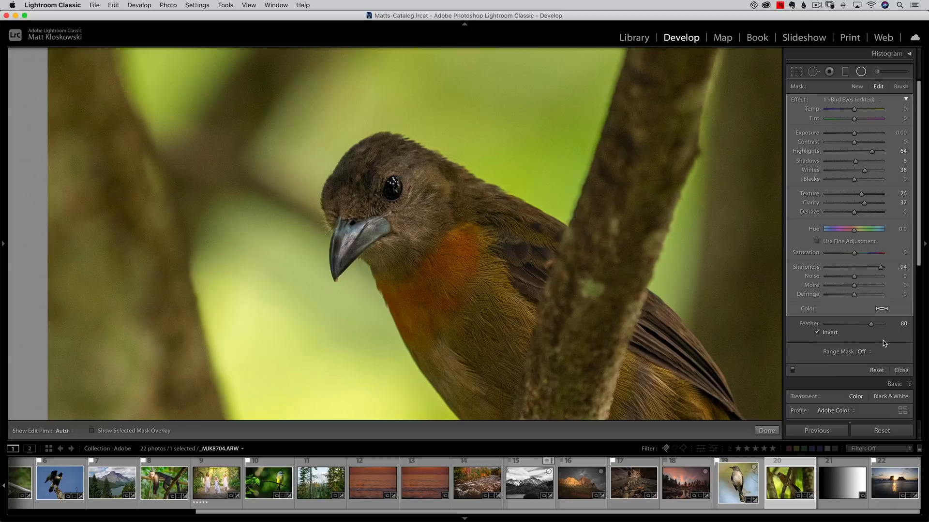
{"action": "mouse_move", "coordinate": [794, 373]}
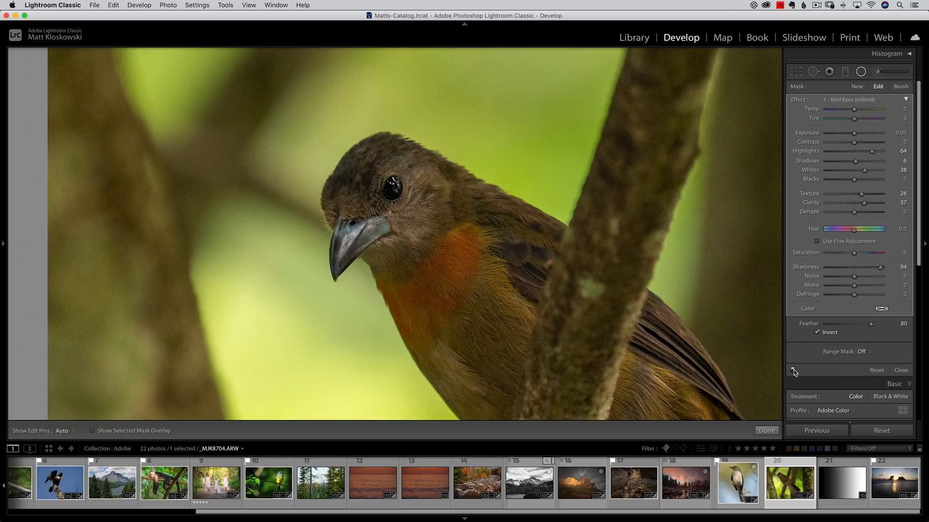
{"action": "mouse_move", "coordinate": [794, 372]}
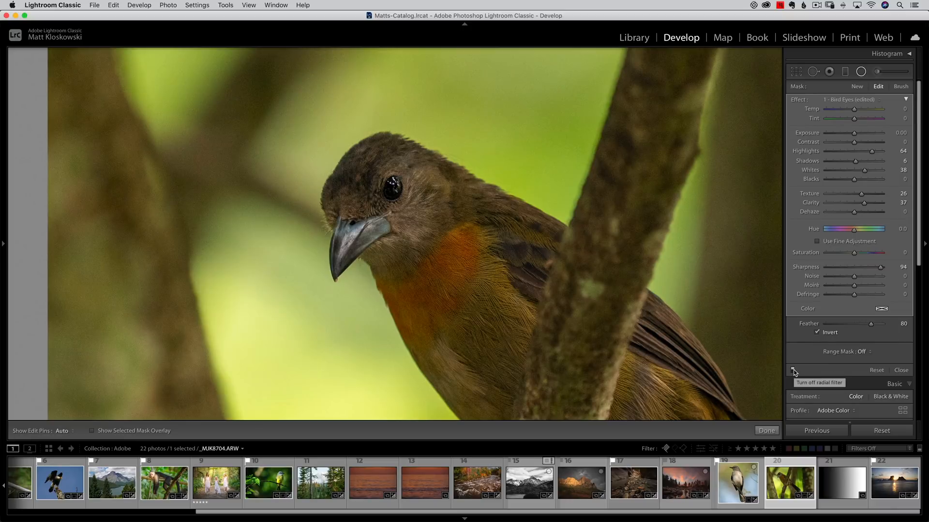